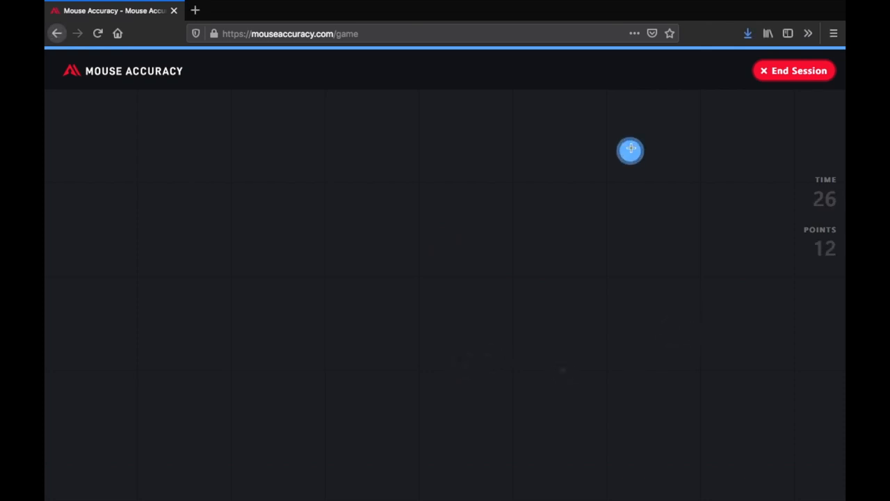
- Hit each blue circle as it appears in the Mouse Accuracy round, raising the score toward 99
{"action": "left_click", "coordinate": [632, 150]}
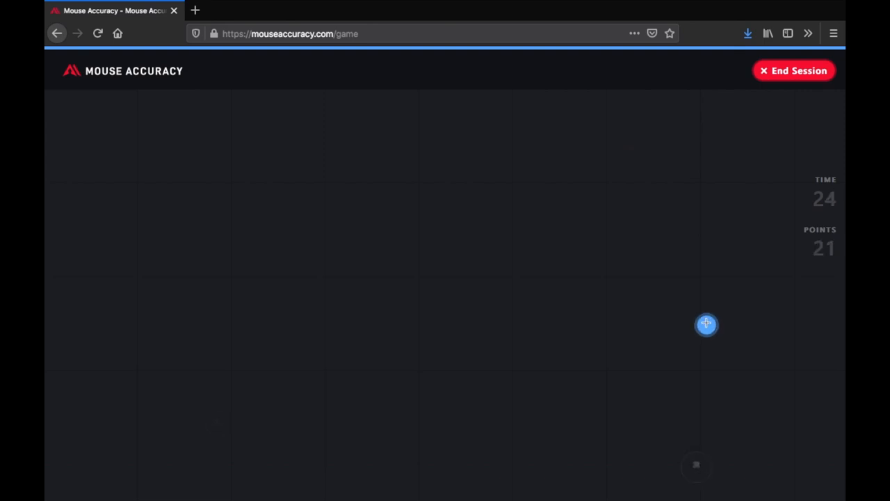
{"action": "left_click", "coordinate": [707, 323]}
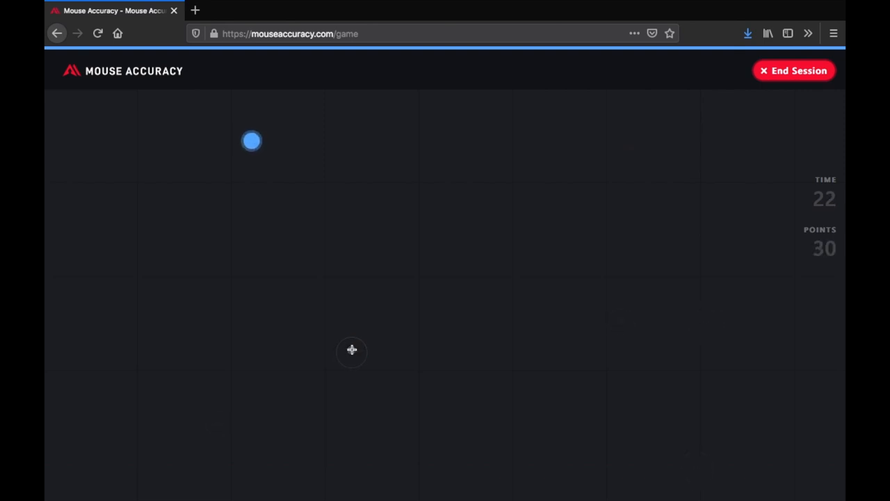
{"action": "left_click", "coordinate": [251, 140]}
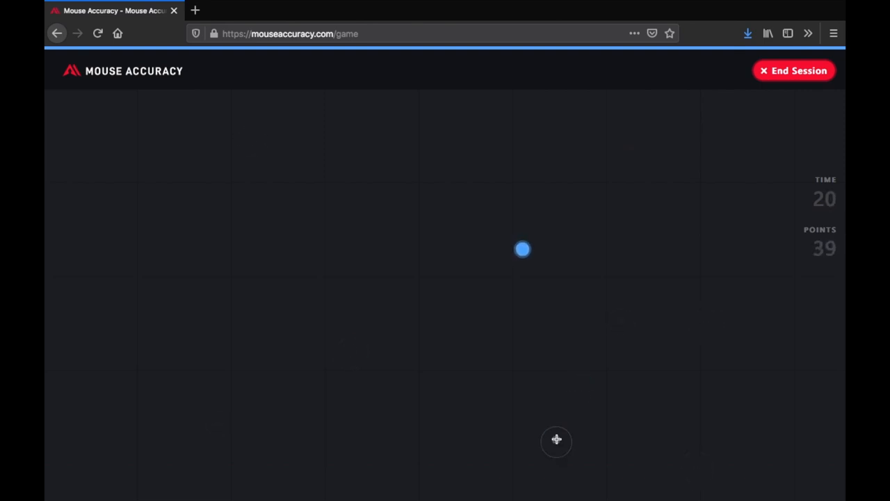
{"action": "left_click", "coordinate": [523, 249]}
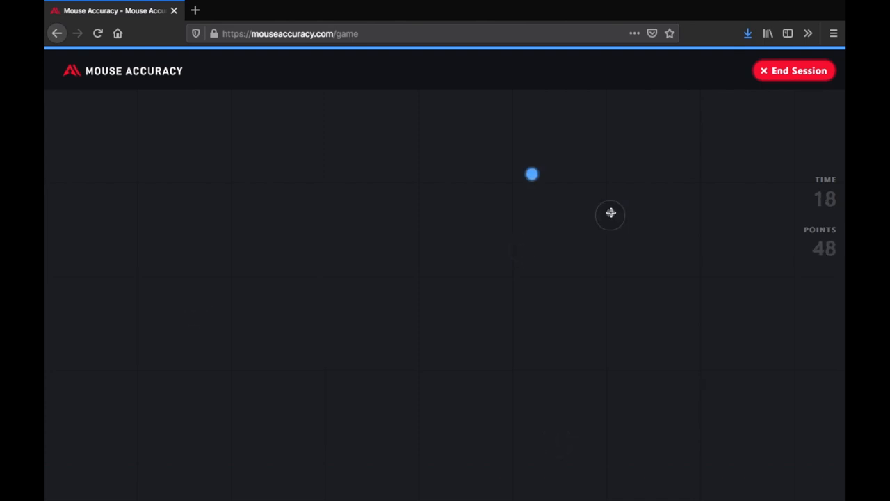
{"action": "left_click", "coordinate": [531, 174]}
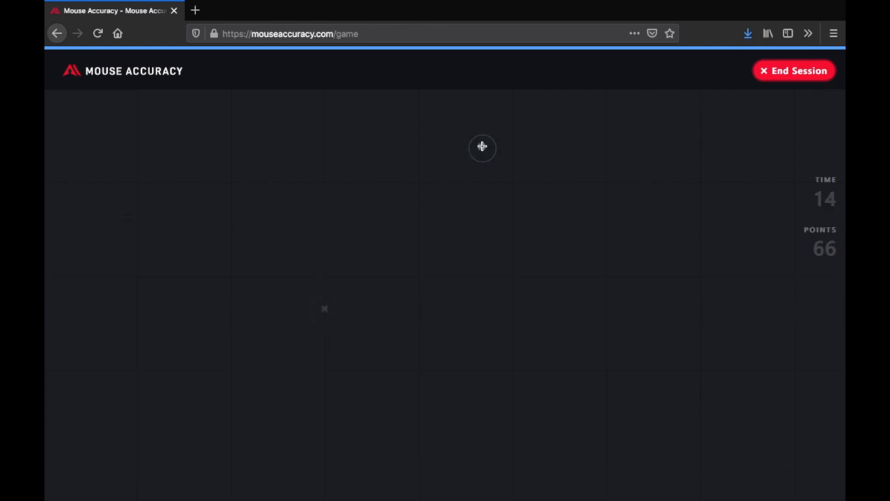
{"action": "left_click", "coordinate": [482, 148]}
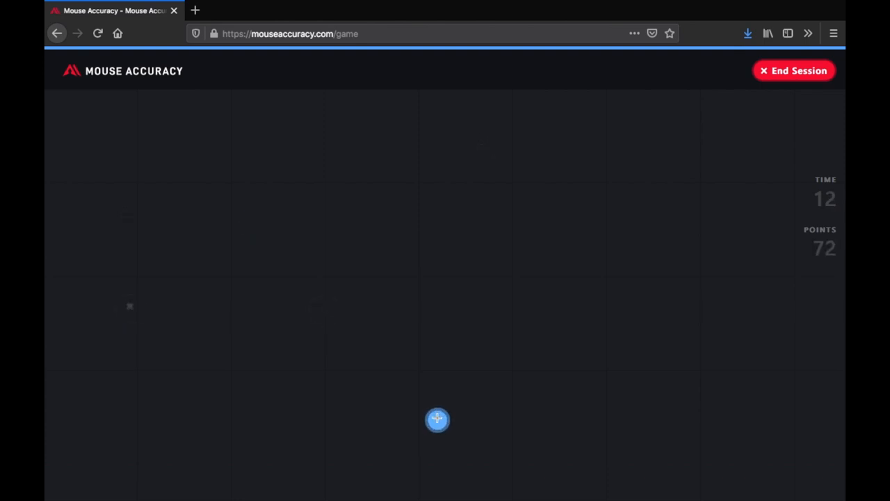
{"action": "left_click", "coordinate": [437, 419]}
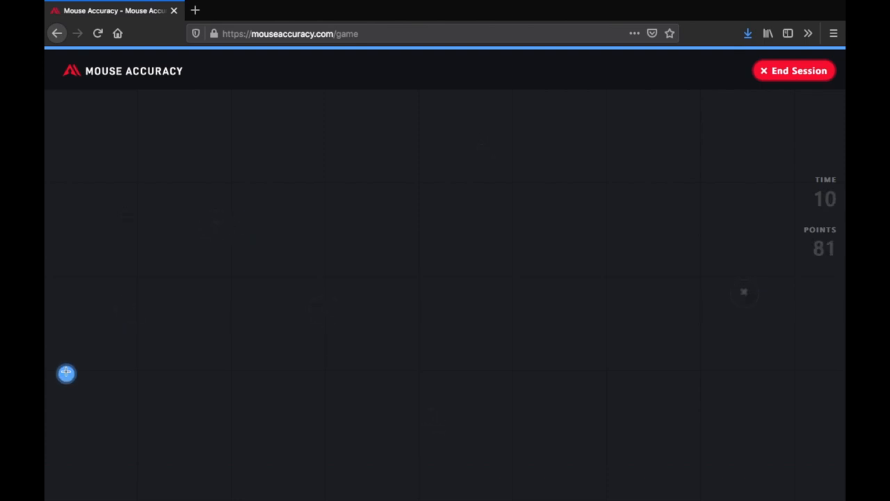
{"action": "left_click", "coordinate": [67, 372]}
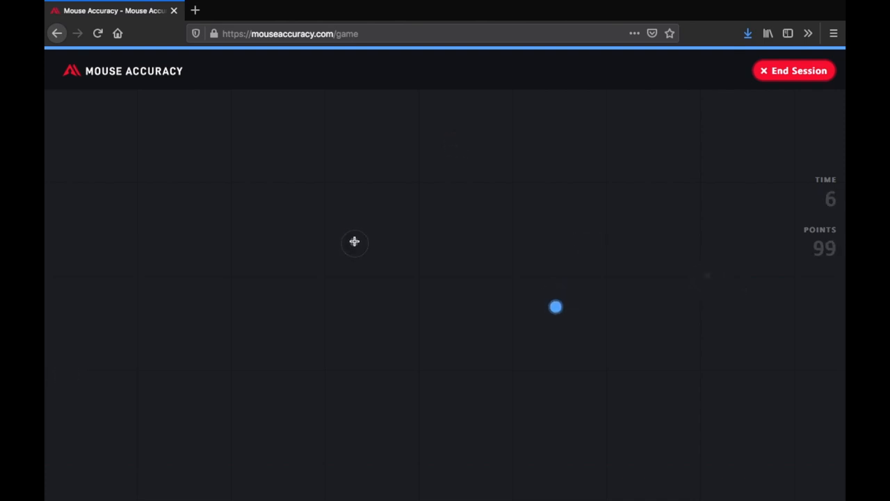
{"action": "left_click", "coordinate": [556, 308]}
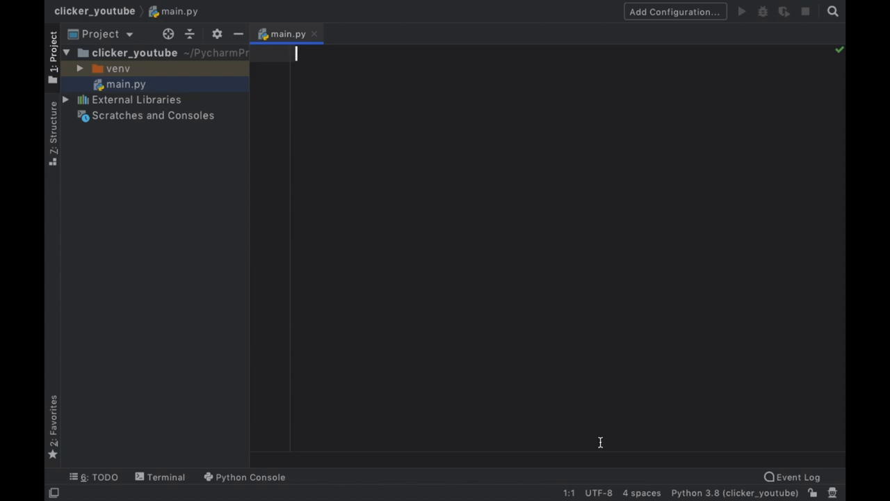
- Run pip install opencv-python in the project terminal and let it finish
{"action": "left_click", "coordinate": [165, 475]}
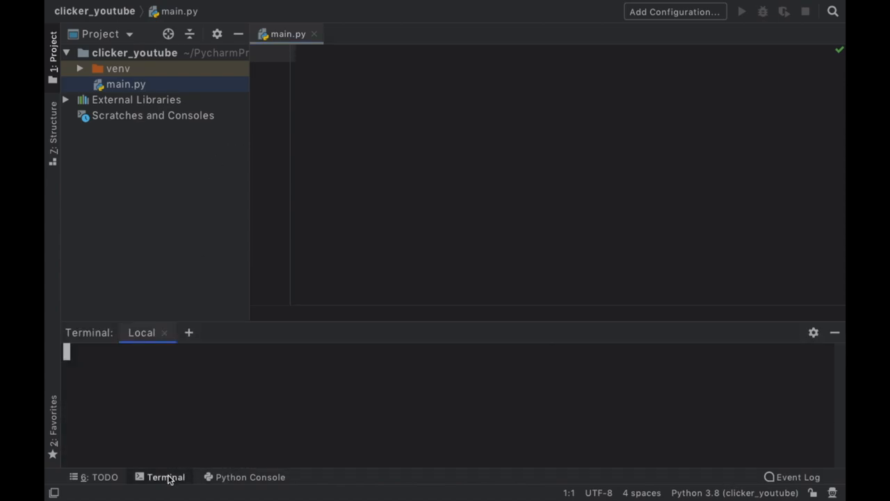
{"action": "left_click", "coordinate": [165, 476]}
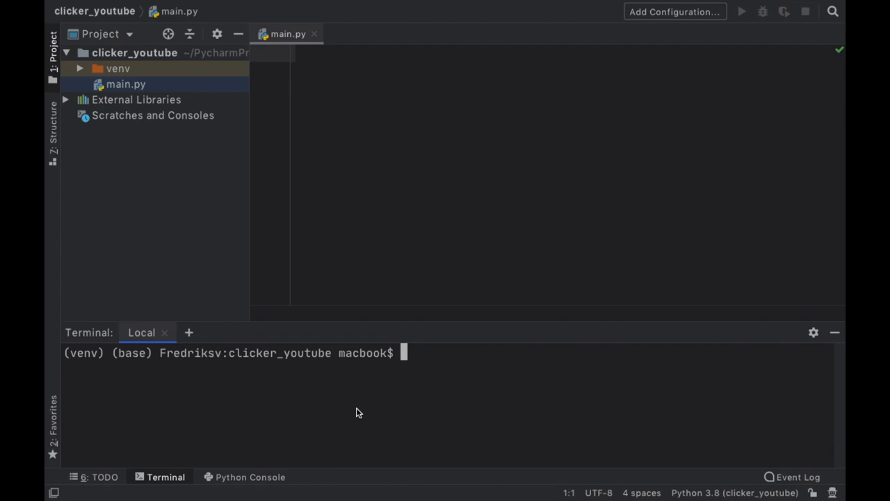
{"action": "type", "text": "pip install"}
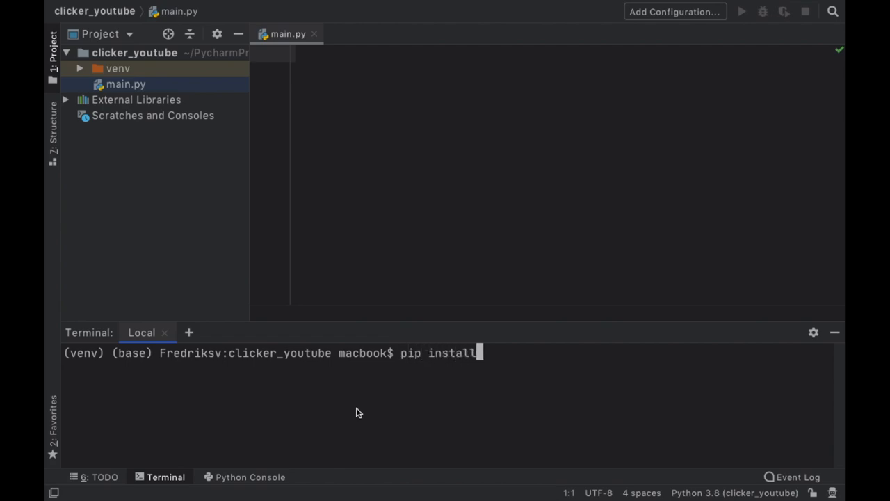
{"action": "type", "text": "opencv-python"}
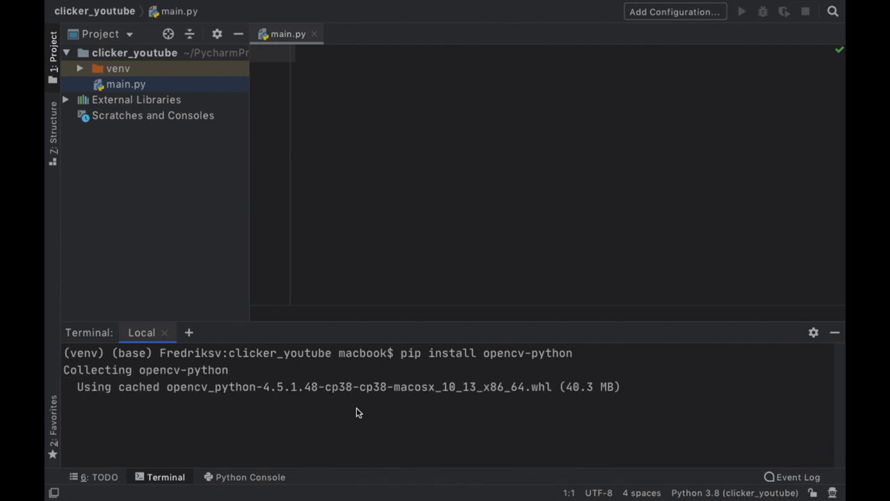
{"action": "type", "text": "p"}
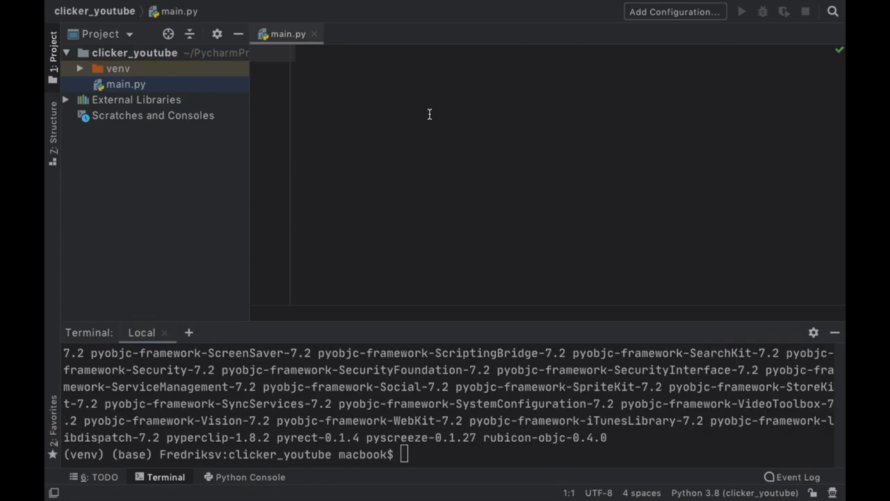
{"action": "mouse_move", "coordinate": [835, 333]}
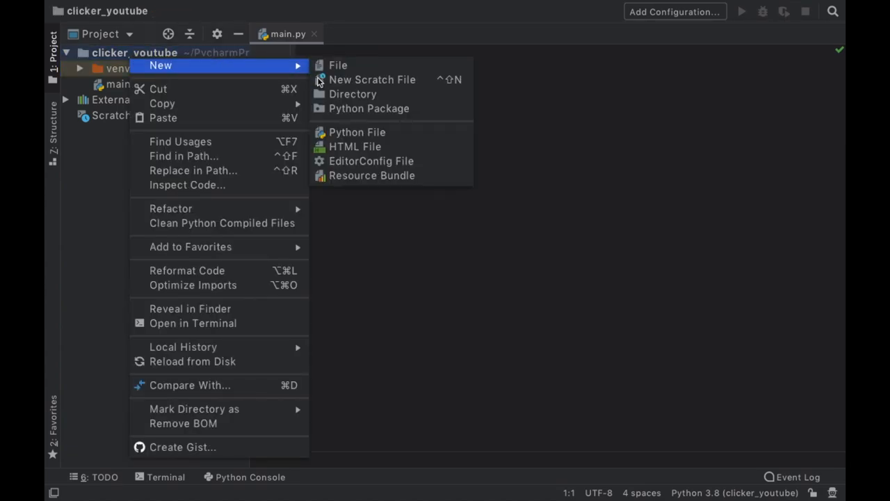
- Create a new directory named images in the clicker_youtube project root
{"action": "left_click", "coordinate": [353, 94]}
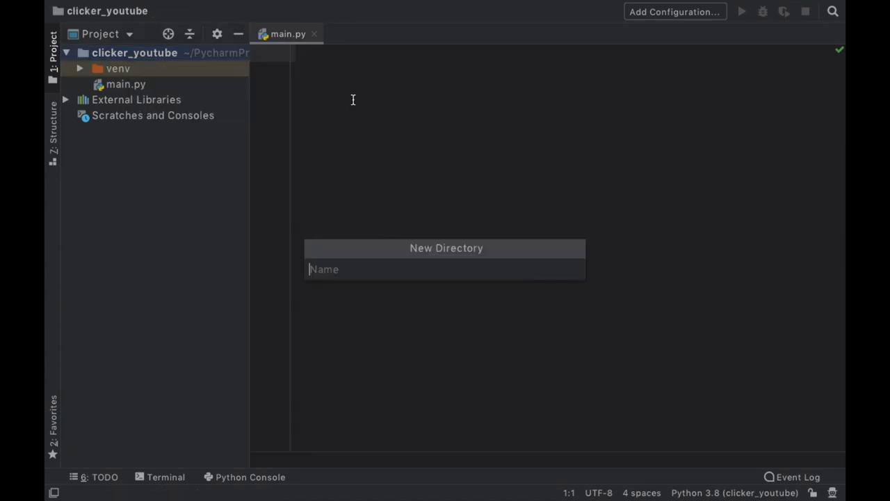
{"action": "type", "text": "images"}
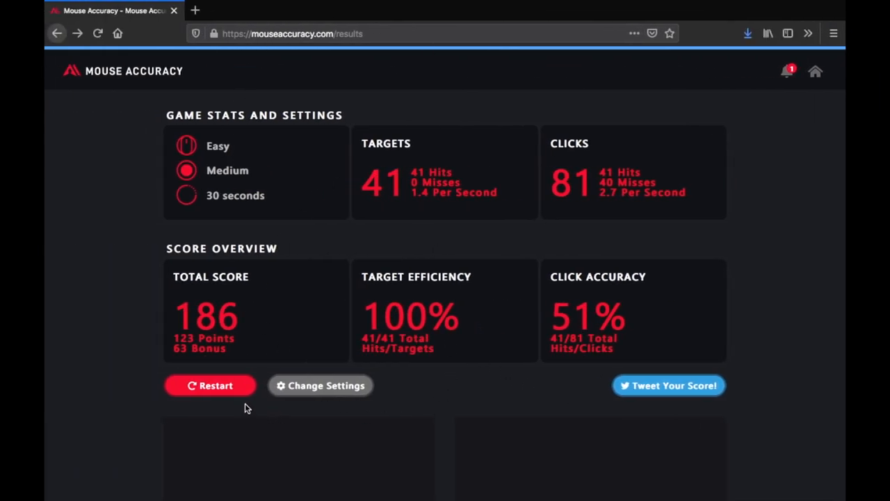
- View the Mouse Accuracy results page showing 186 points and 100% efficiency
{"action": "left_click", "coordinate": [210, 385]}
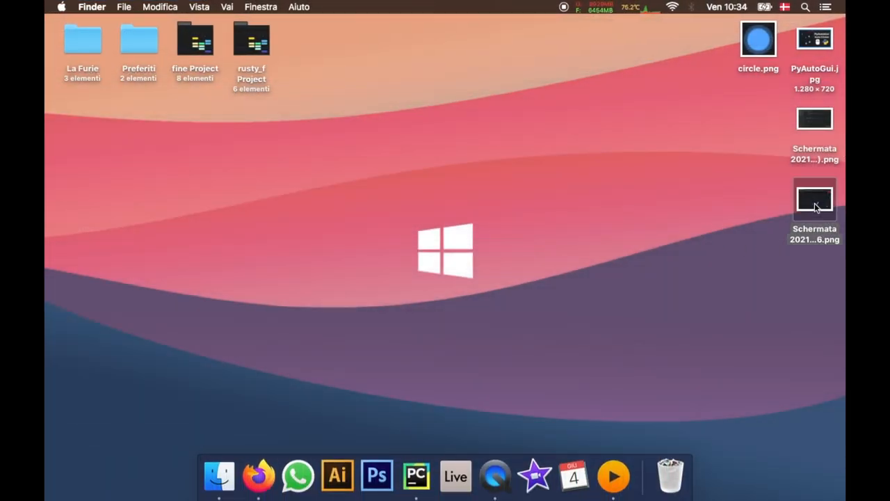
- Preview circle.png on the desktop, close the previews, and drag circle.png onto the project's images folder
{"action": "double_click", "coordinate": [815, 198]}
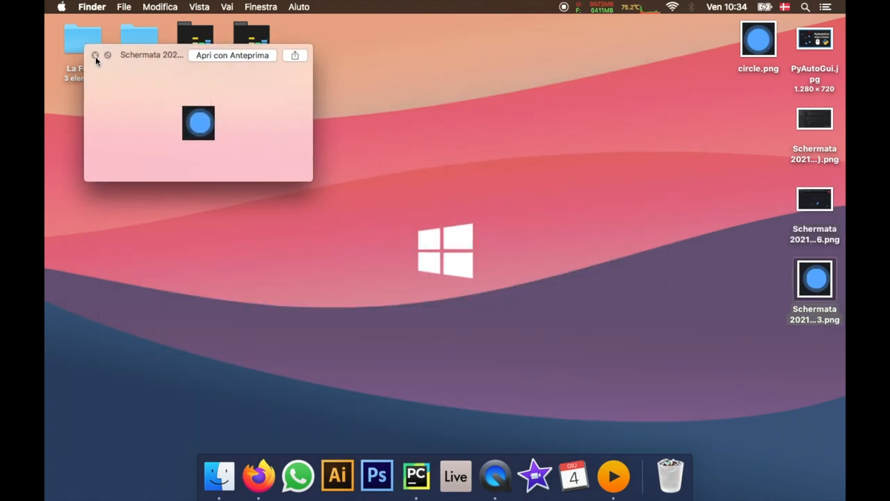
{"action": "left_click", "coordinate": [94, 55]}
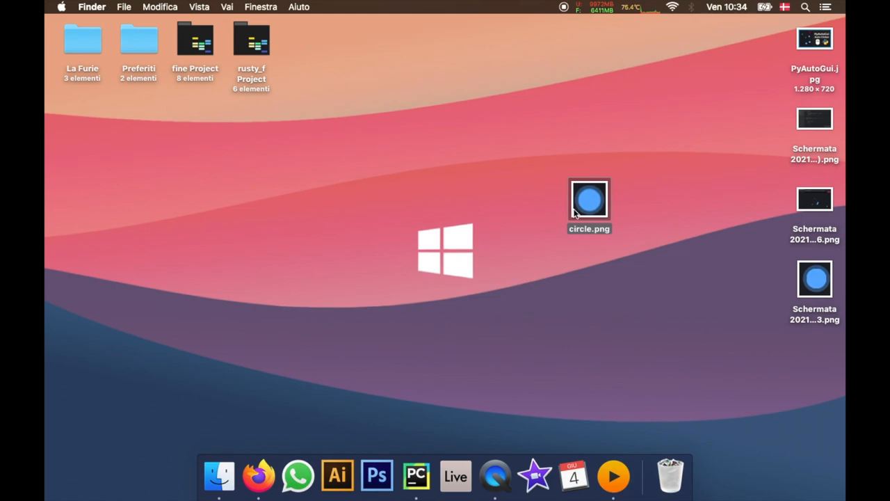
{"action": "mouse_move", "coordinate": [606, 212]}
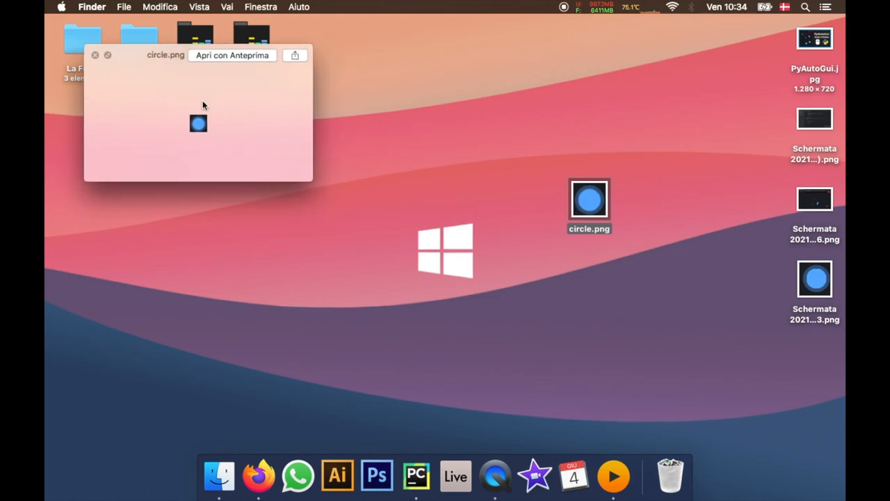
{"action": "left_click", "coordinate": [95, 56]}
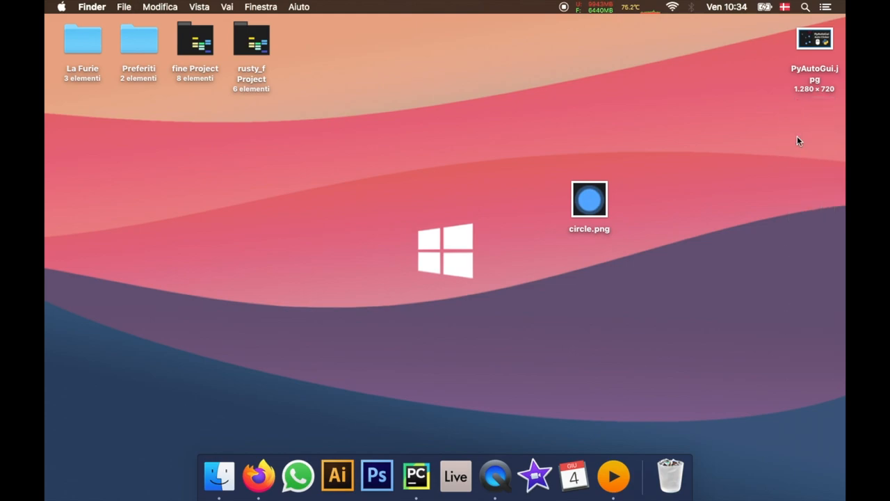
{"action": "left_click", "coordinate": [590, 200]}
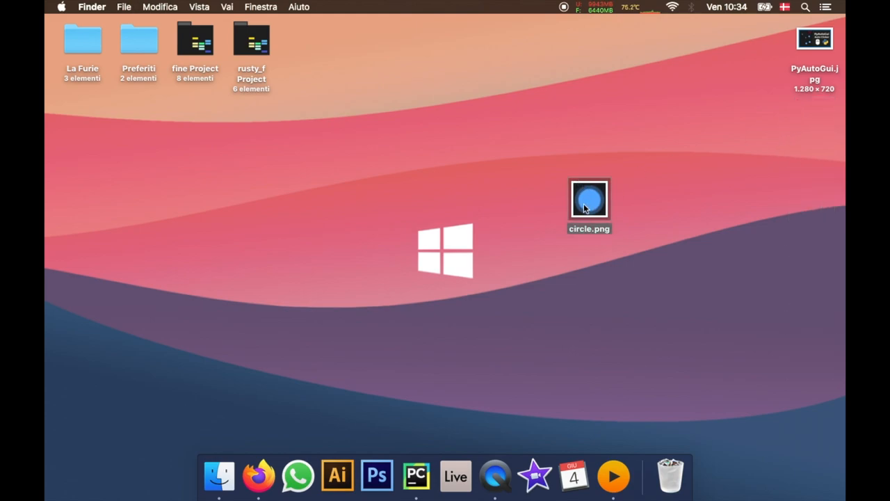
{"action": "left_click_drag", "start_coordinate": [590, 201], "coordinate": [646, 200]}
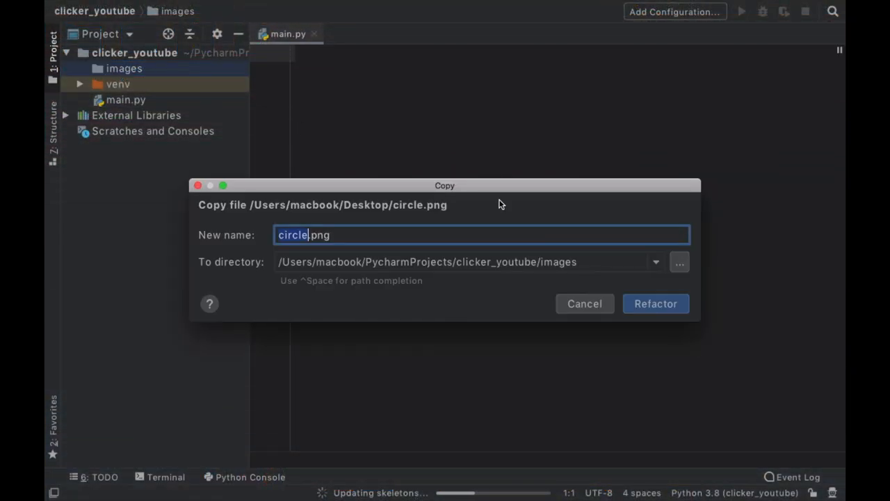
- Confirm copying circle.png into images and open it to view the 28x28 blue circle
{"action": "left_click", "coordinate": [654, 303]}
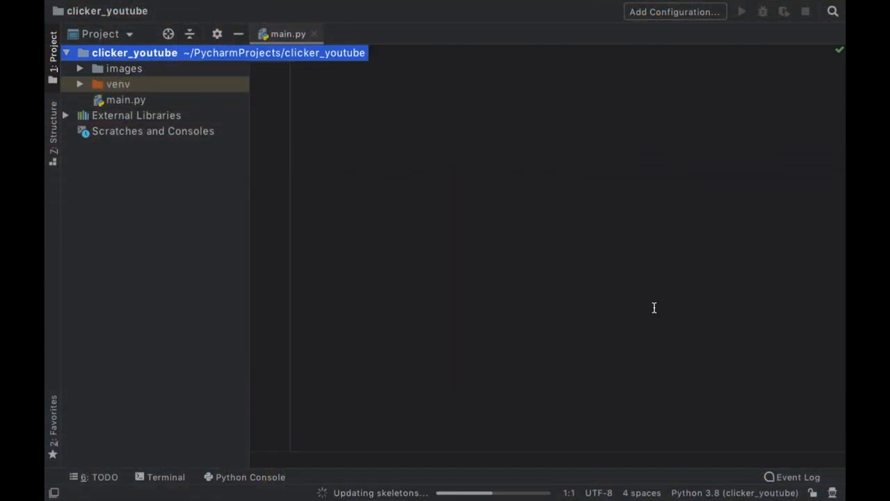
{"action": "left_click", "coordinate": [80, 68]}
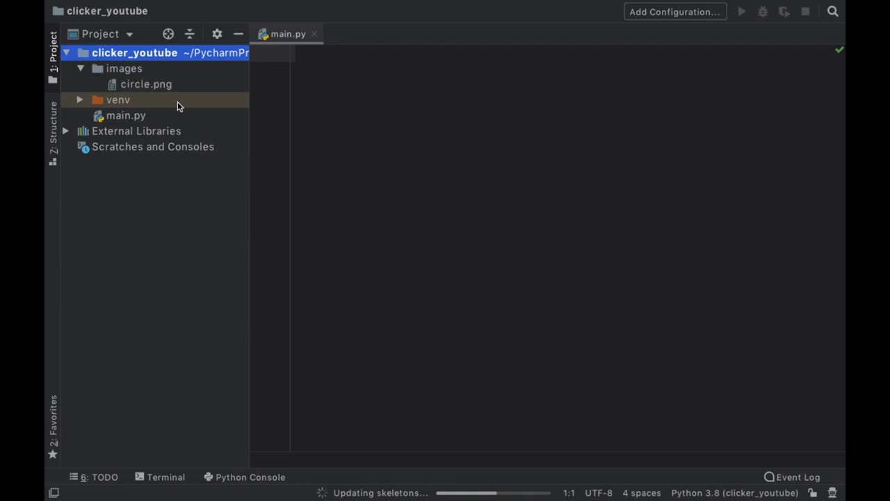
{"action": "double_click", "coordinate": [146, 85]}
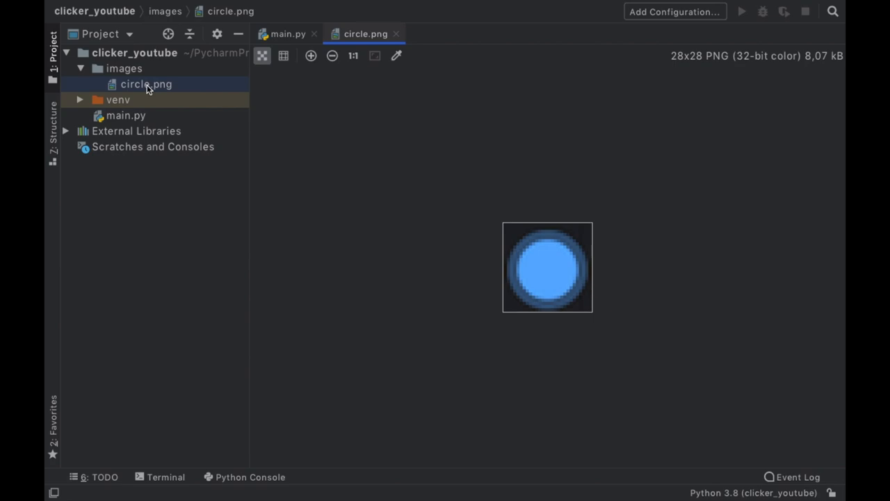
{"action": "mouse_move", "coordinate": [403, 256]}
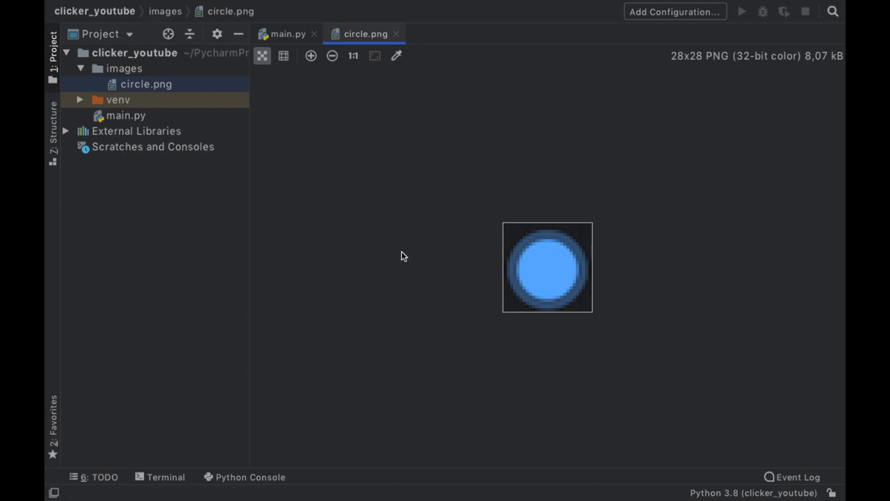
{"action": "mouse_move", "coordinate": [156, 66]}
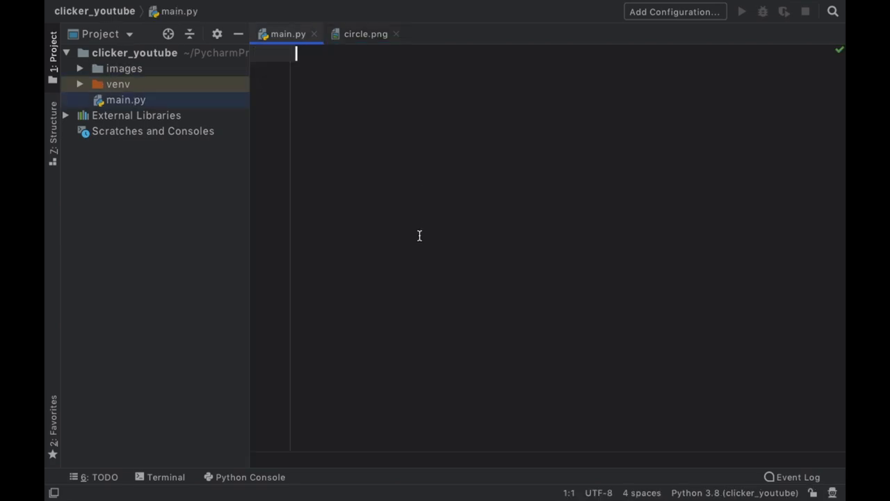
- Import pyautogui as pt and declare a Clicker class in main.py
{"action": "type", "text": "import pya"}
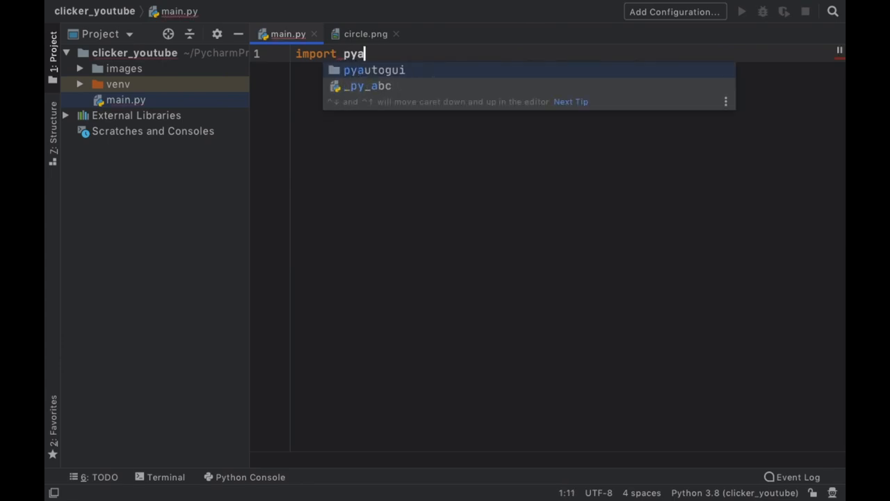
{"action": "type", "text": "utogui as pt"}
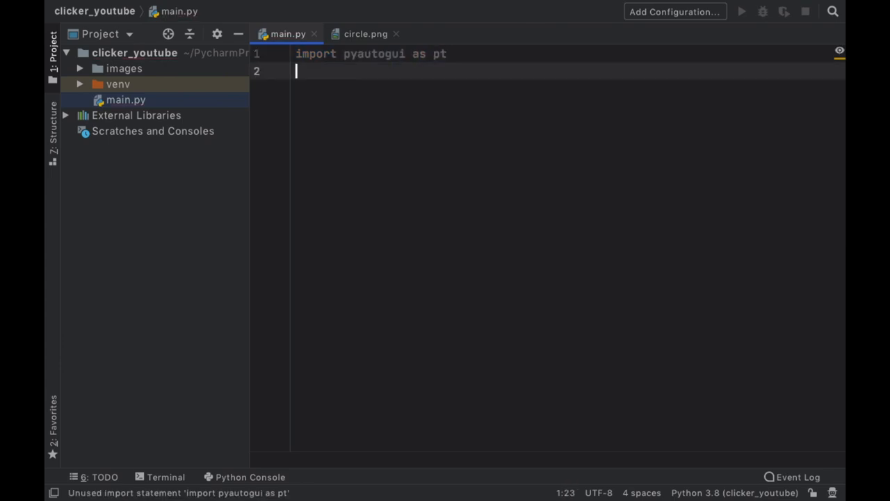
{"action": "type", "text": "class Clicker"}
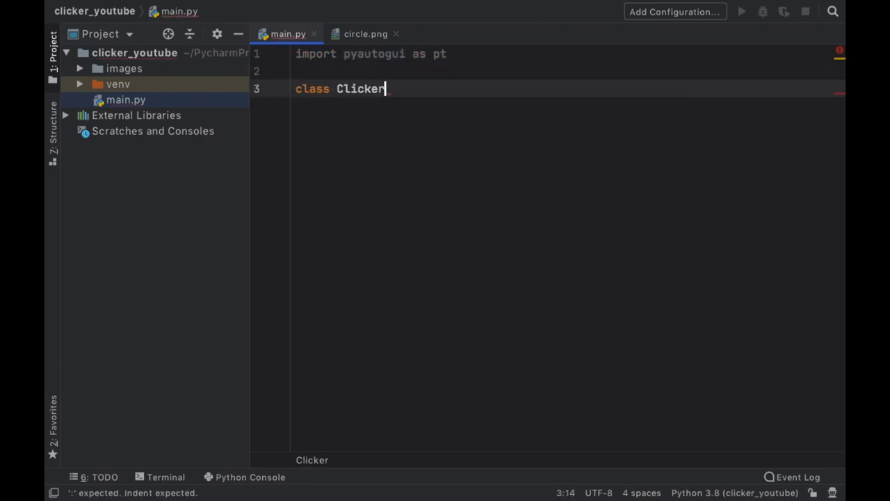
{"action": "key", "text": "enter"}
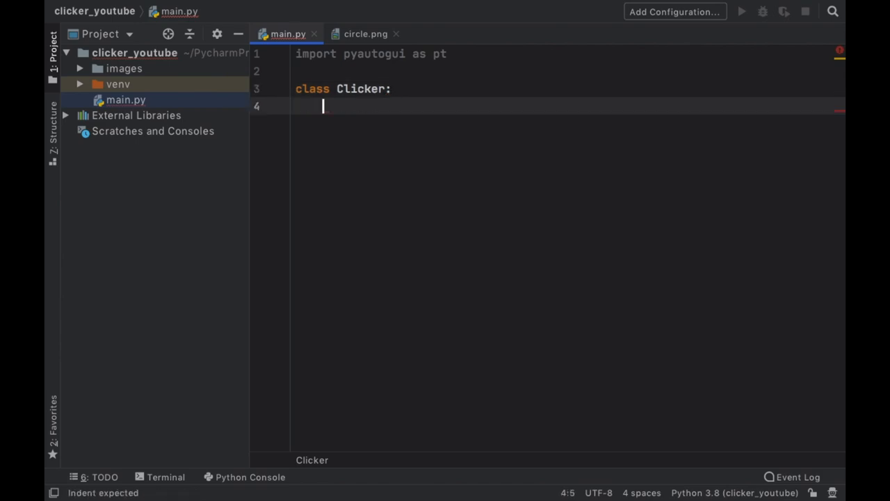
- Define __init__ taking self, target_png and speed
{"action": "type", "text": "def __init__(self):"}
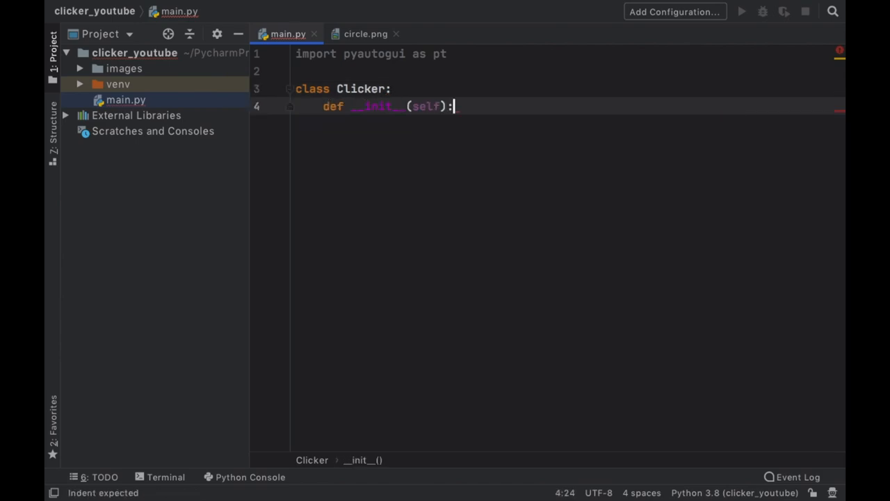
{"action": "type", "text": ","}
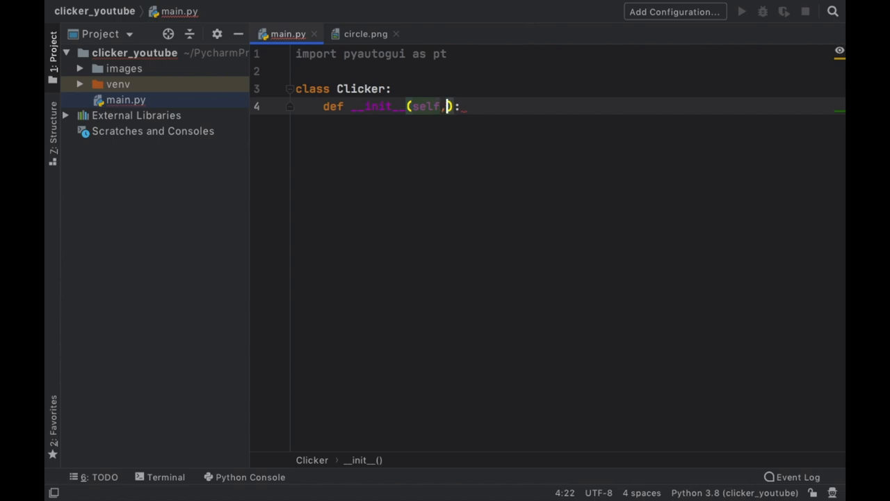
{"action": "type", "text": "target"}
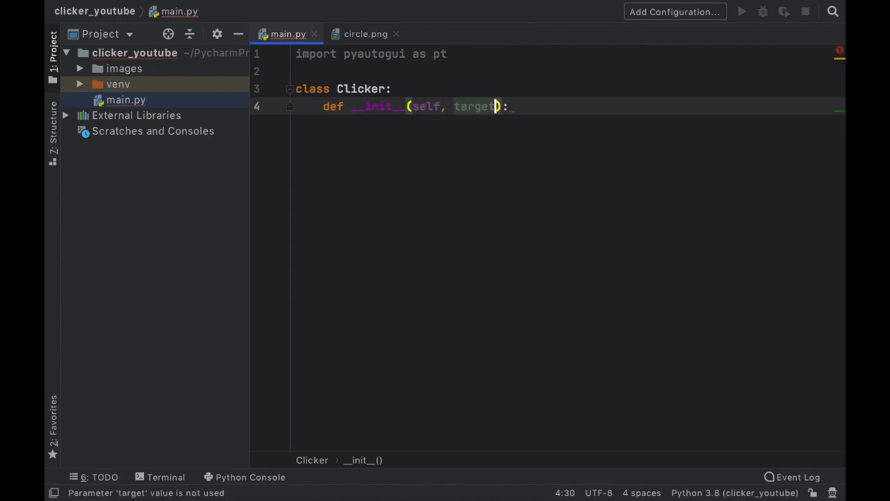
{"action": "type", "text": "_png,"}
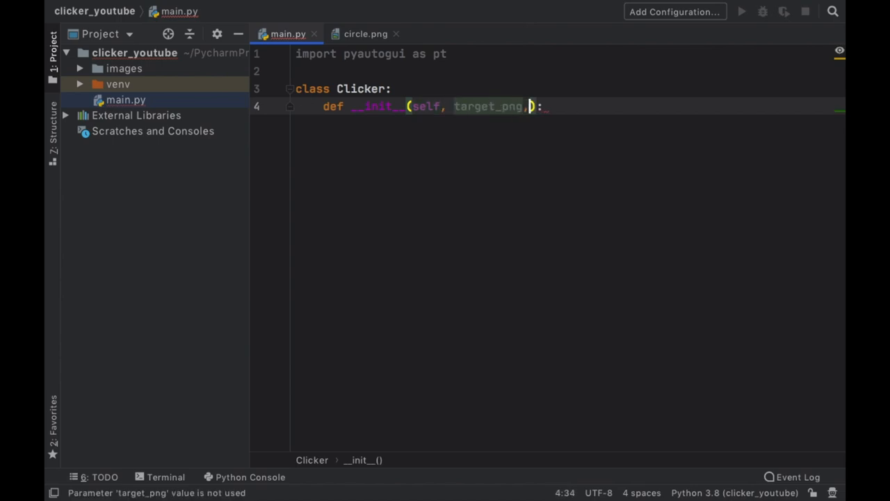
{"action": "type", "text": "sp"}
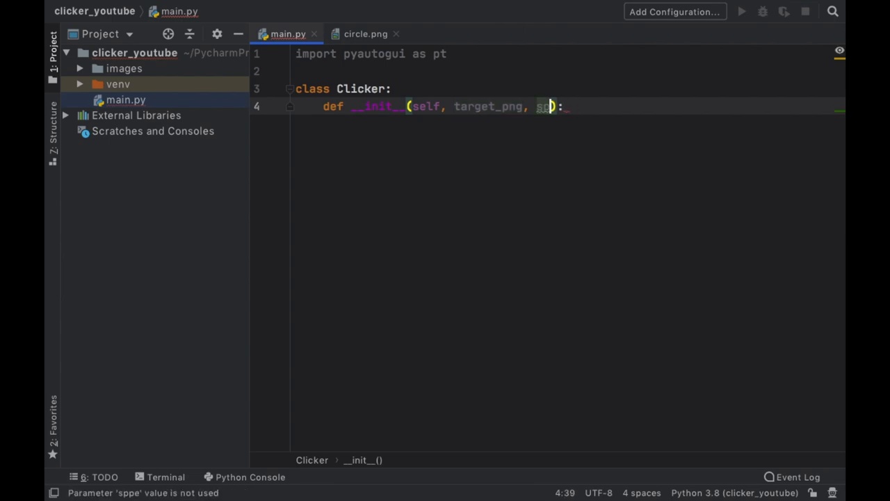
{"action": "type", "text": "ed):"}
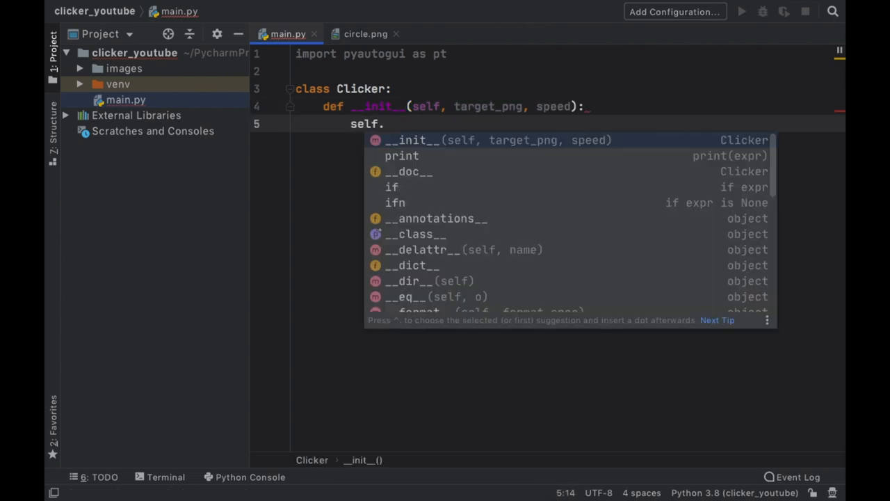
- Store target_png and speed on self and set pt.FAILSAFE = True
{"action": "type", "text": "target_p"}
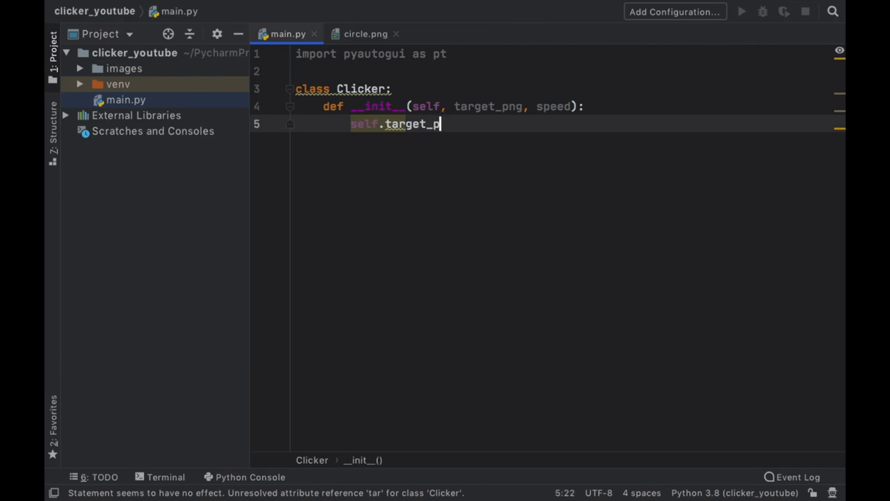
{"action": "type", "text": "ng = target_png"}
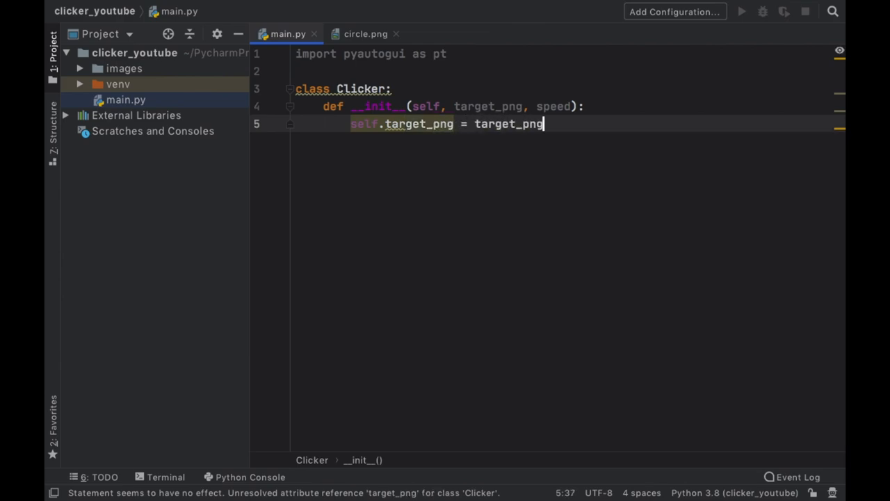
{"action": "key", "text": "enter"}
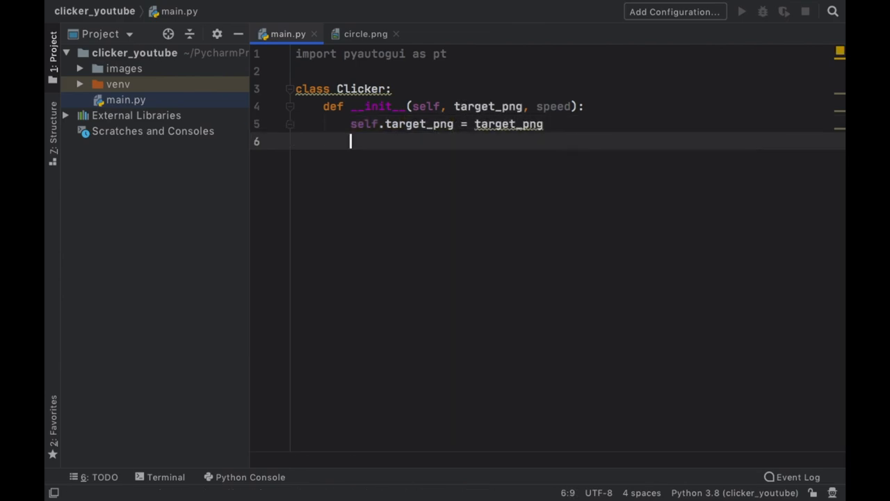
{"action": "type", "text": "self.speed = speed"}
{"action": "type", "text": "pt."}
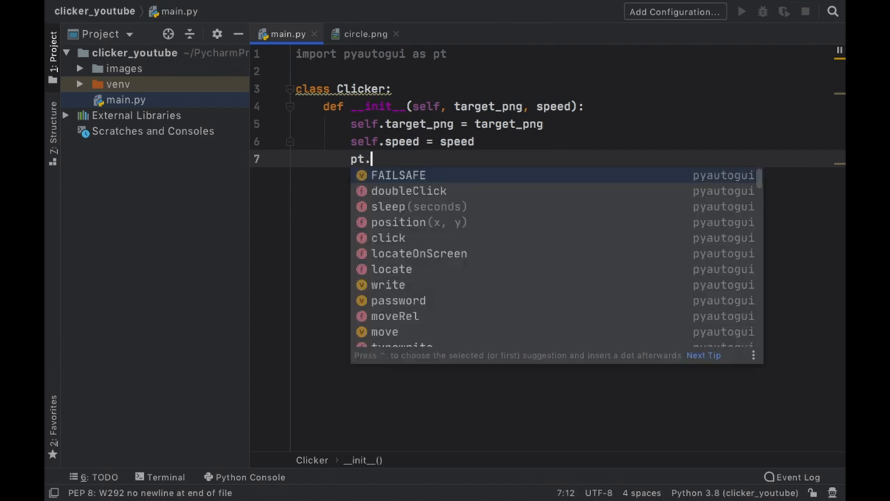
{"action": "type", "text": "FAILSAFE = True"}
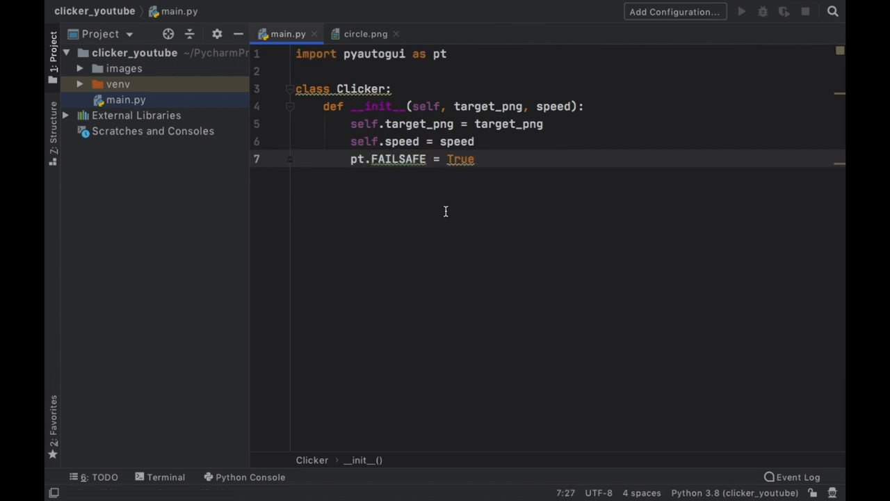
{"action": "mouse_move", "coordinate": [429, 244]}
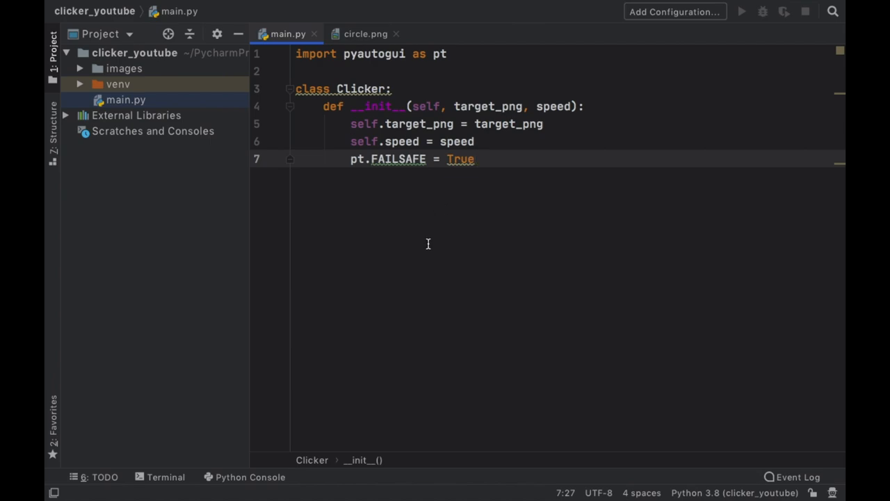
{"action": "mouse_move", "coordinate": [56, 8]}
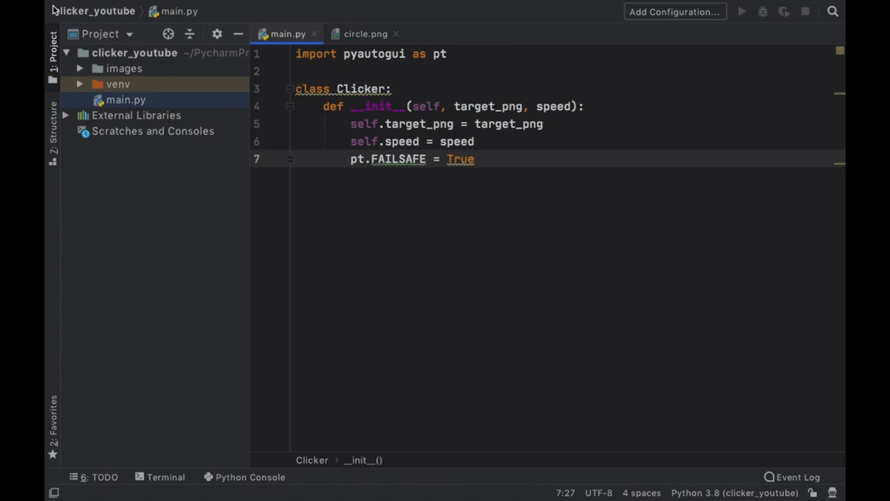
- Define nav_to_image locating self.target_png on screen with confidence .6 into position
{"action": "type", "text": "def"}
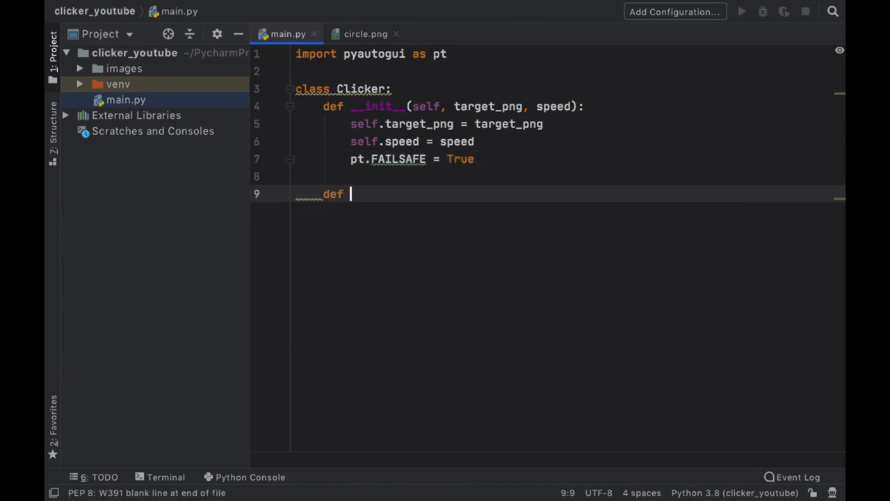
{"action": "type", "text": "nav_to_"}
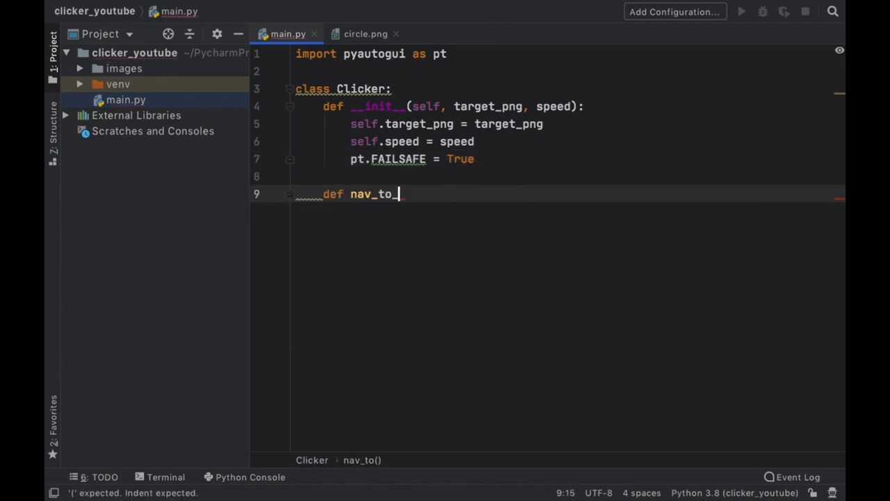
{"action": "type", "text": "image(self):"}
{"action": "type", "text": "try:"}
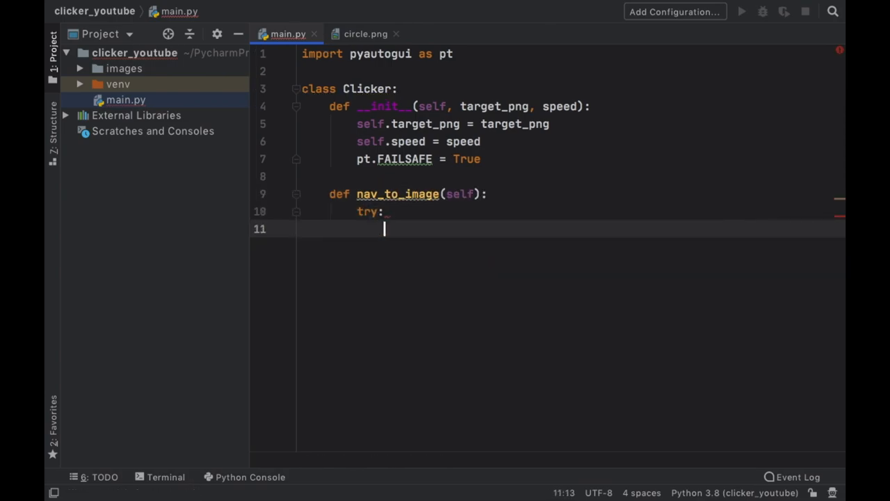
{"action": "type", "text": "position"}
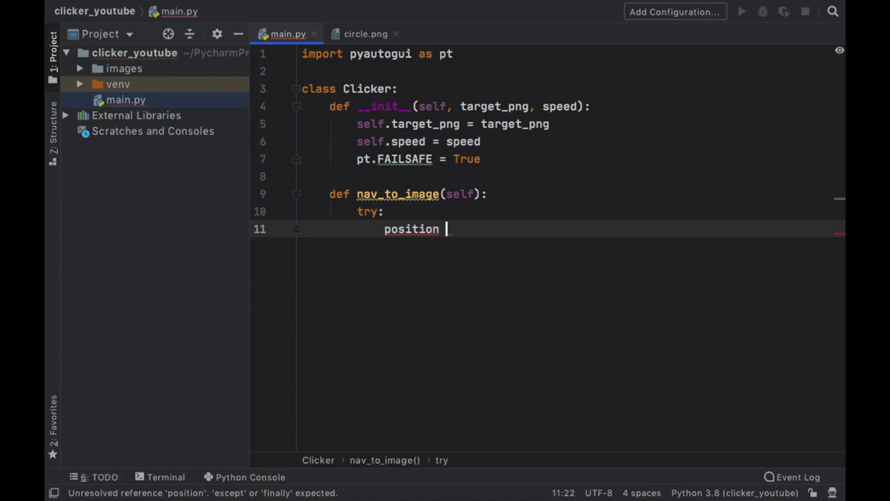
{"action": "type", "text": "= pt.locateOnScreen"}
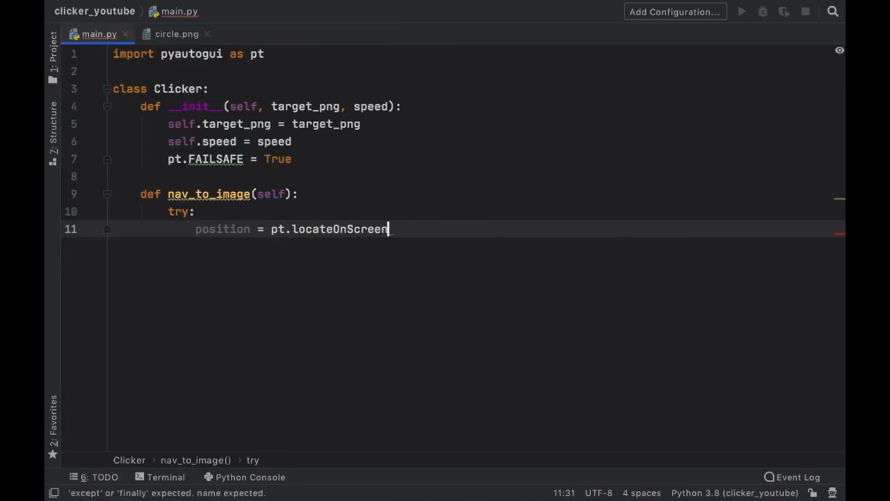
{"action": "type", "text": "(self)"}
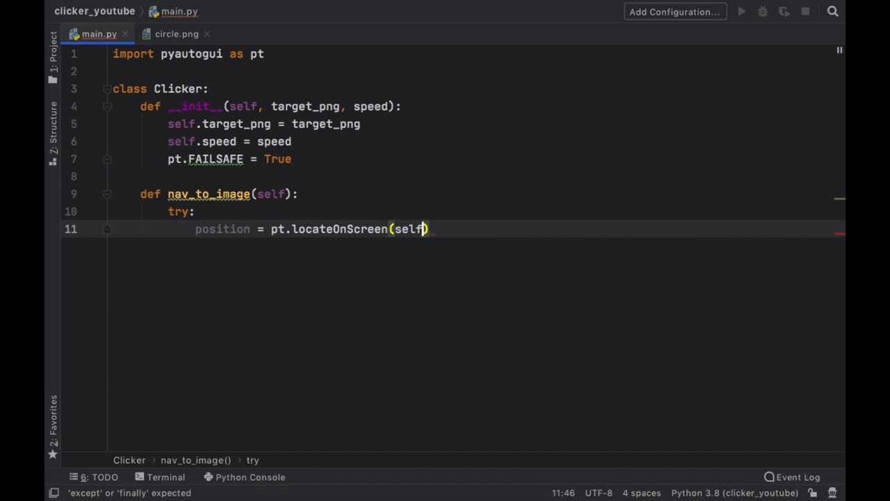
{"action": "type", "text": "."}
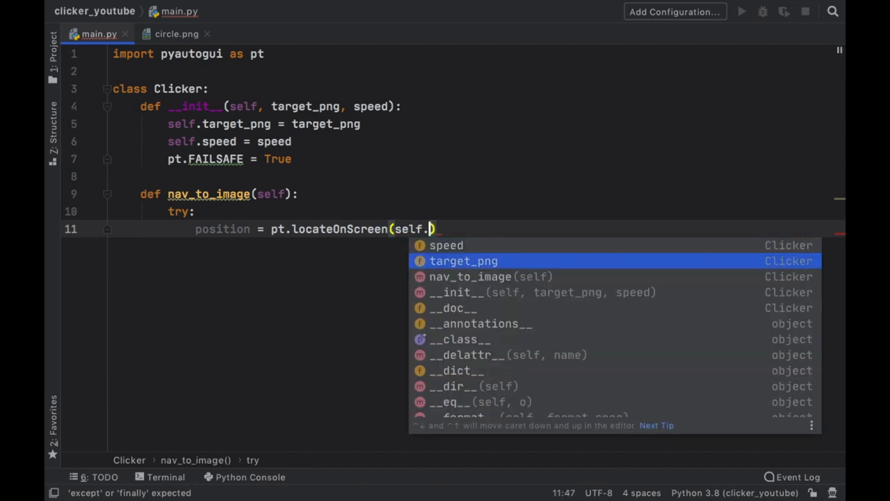
{"action": "type", "text": "target_png, confide"}
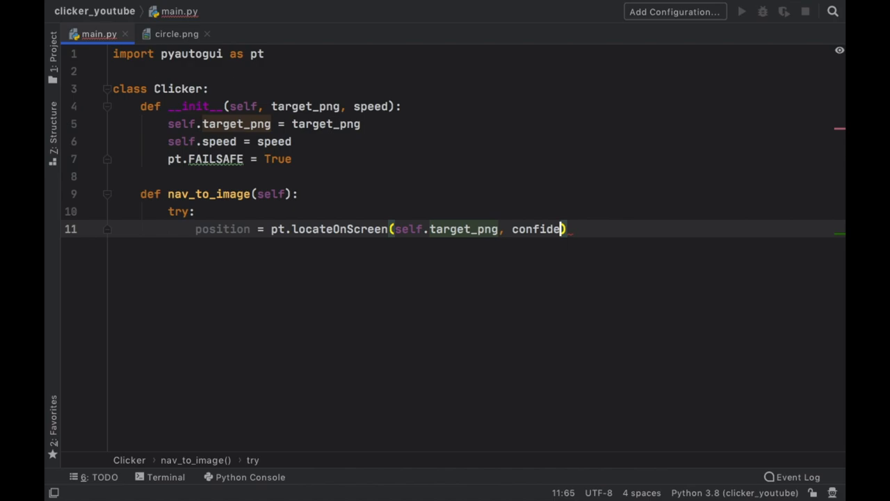
{"action": "type", "text": "nce:"}
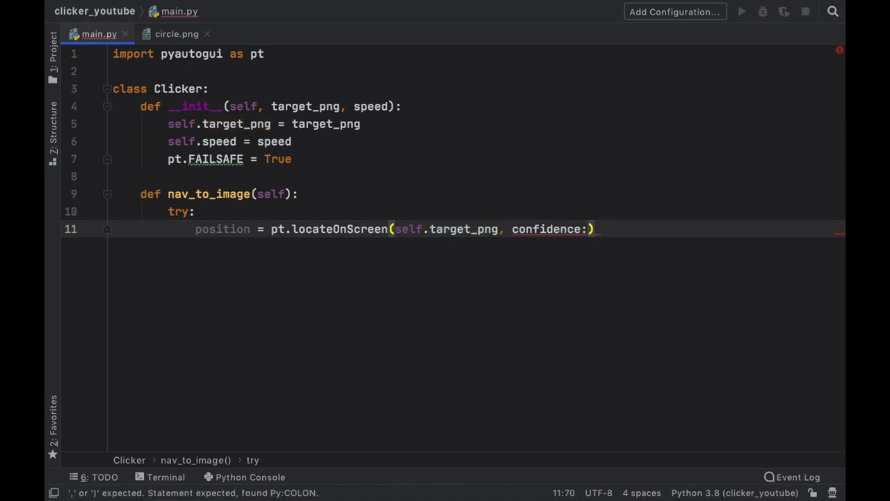
{"action": "type", "text": "=.6"}
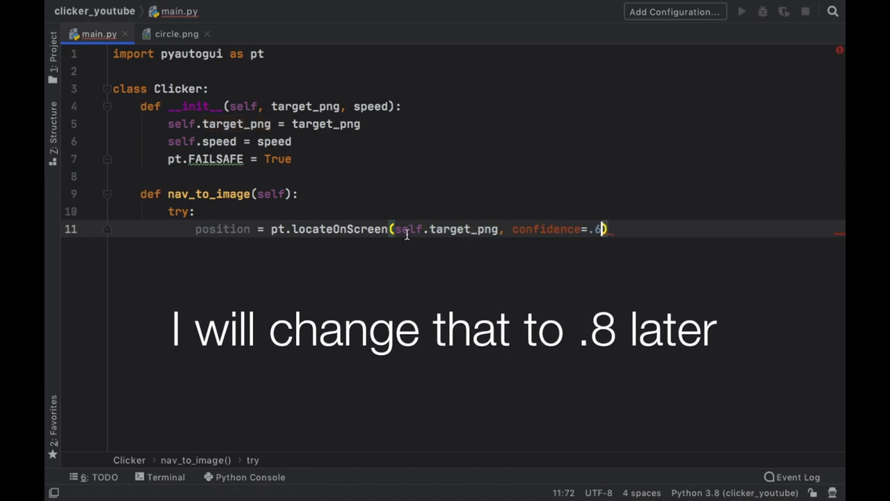
- Start pt.moveTo with the x coordinate position[0] + 15
{"action": "type", "text": "pt."}
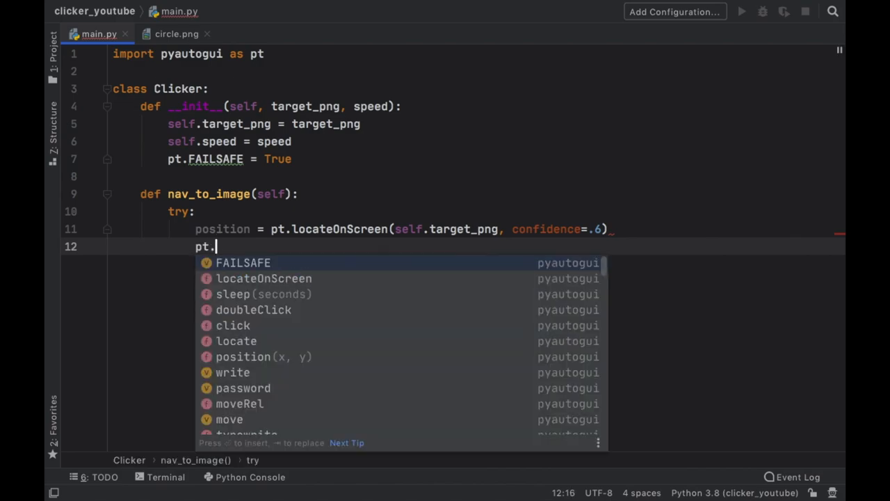
{"action": "type", "text": "moveTo"}
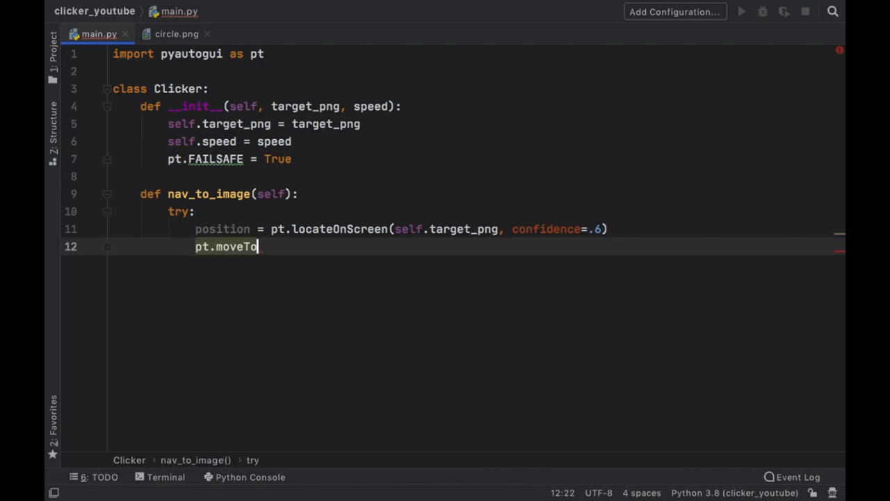
{"action": "type", "text": "(position)"}
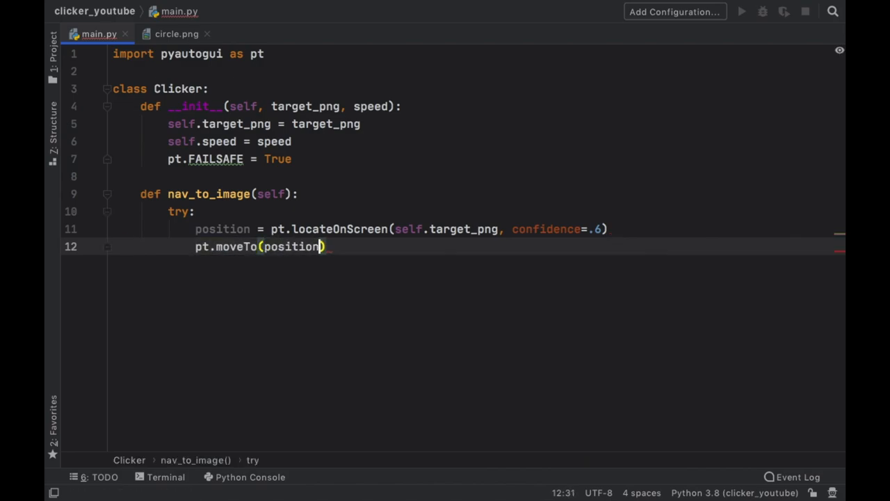
{"action": "type", "text": "[0]"}
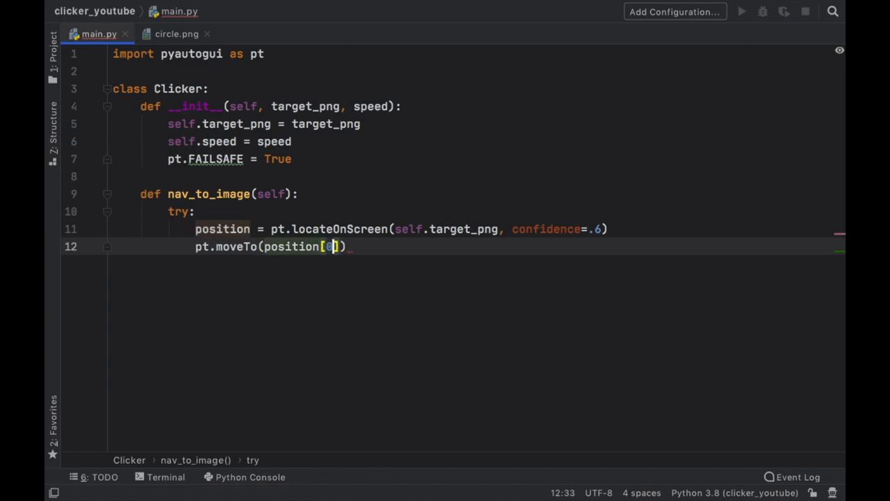
{"action": "mouse_move", "coordinate": [398, 287]}
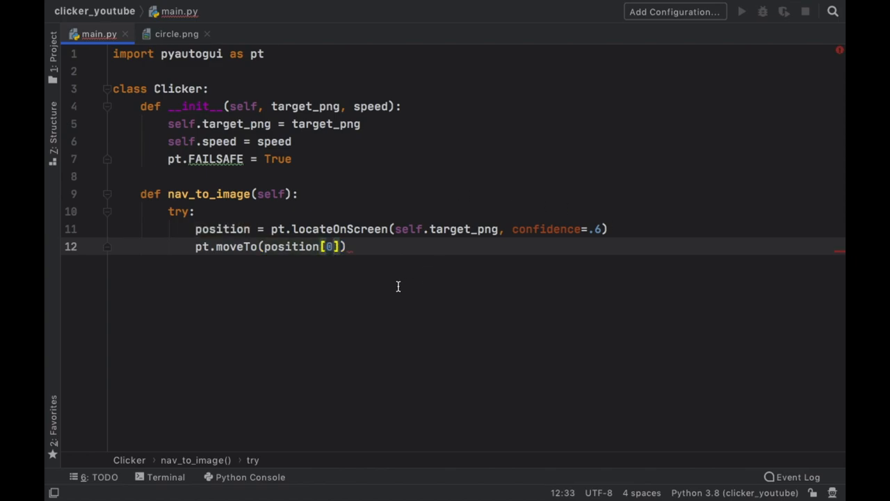
{"action": "double_click", "coordinate": [223, 228]}
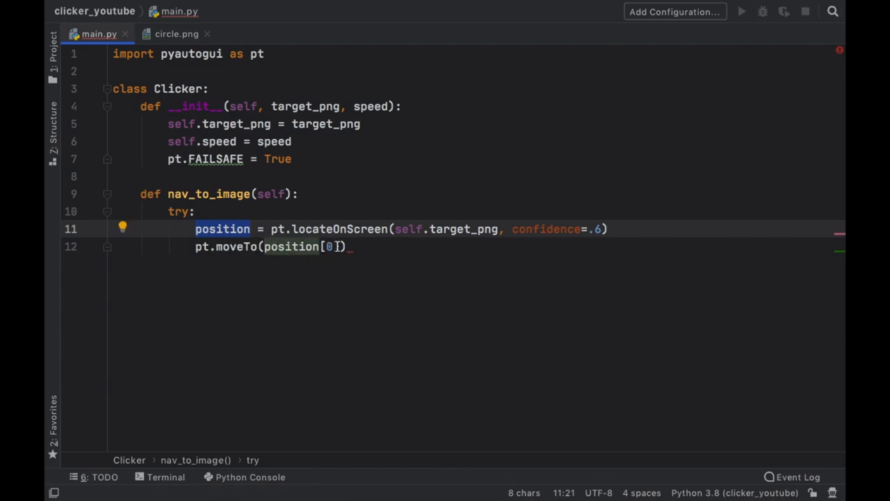
{"action": "type", "text": "+"}
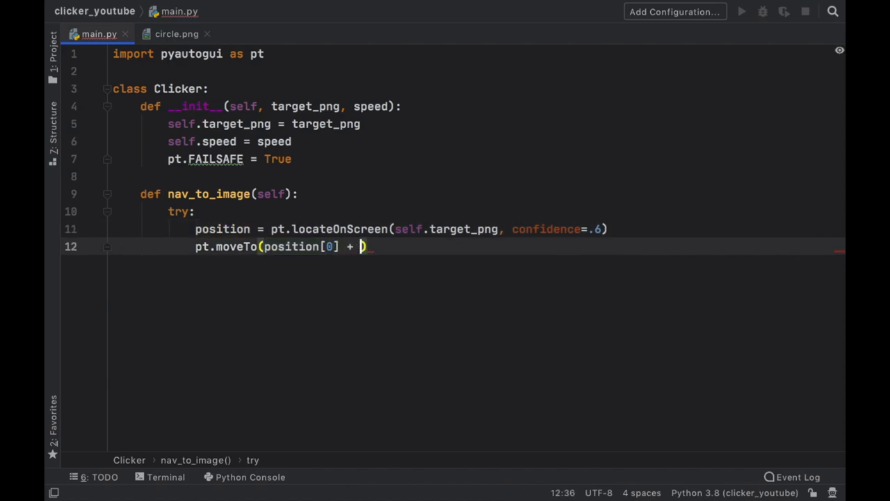
{"action": "type", "text": "150"}
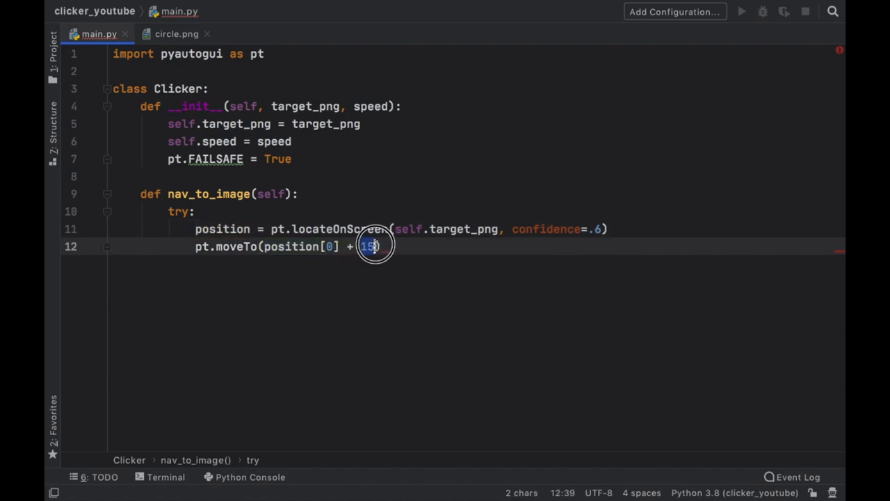
{"action": "type", "text": ")"}
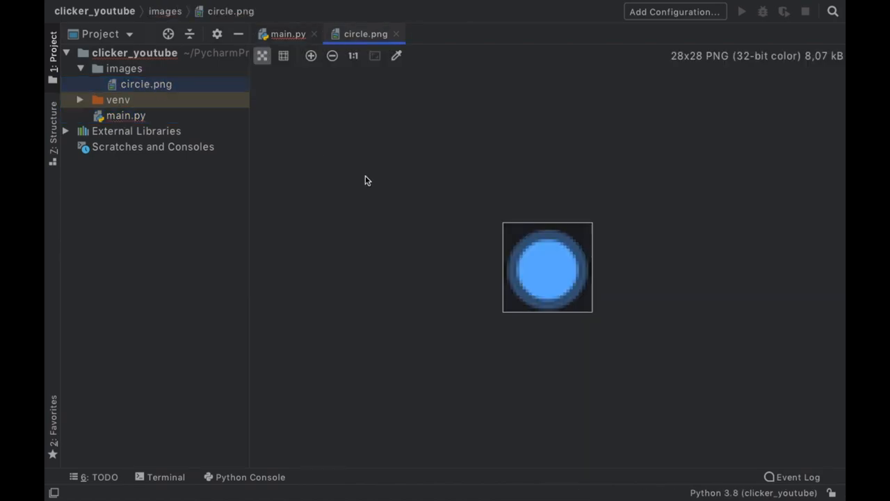
{"action": "mouse_move", "coordinate": [506, 272]}
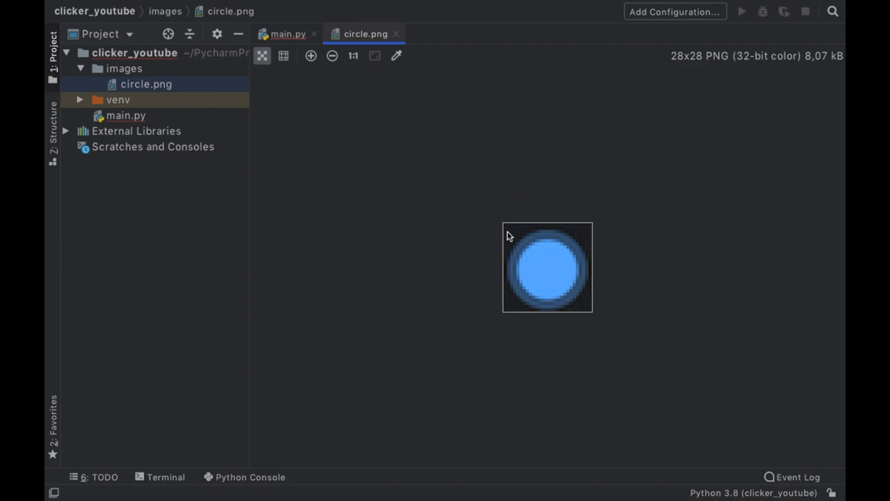
{"action": "mouse_move", "coordinate": [506, 230]}
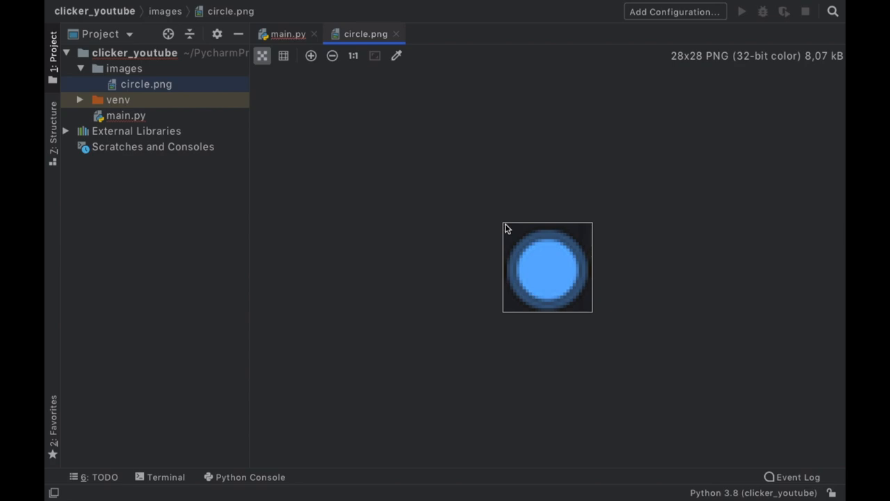
{"action": "mouse_move", "coordinate": [548, 231]}
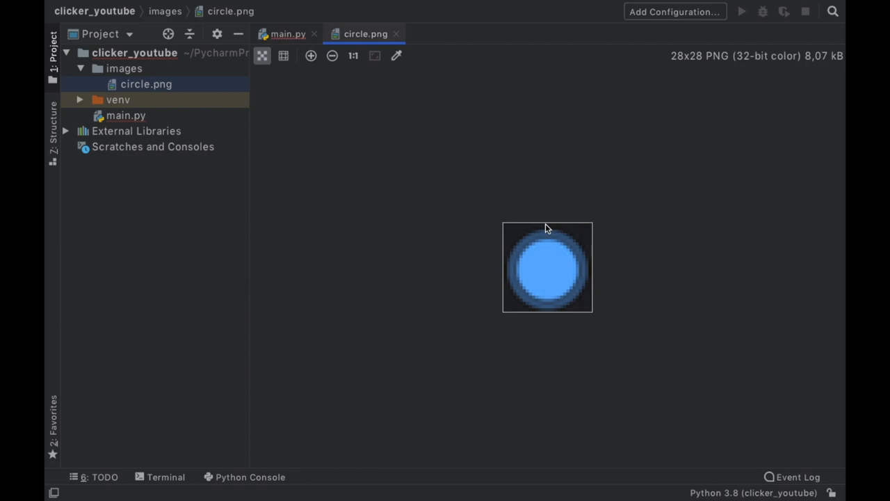
{"action": "mouse_move", "coordinate": [549, 274]}
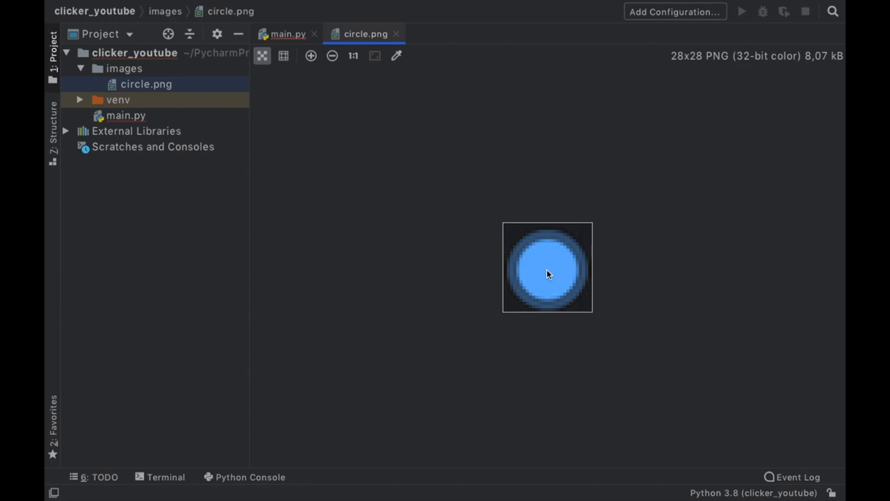
{"action": "mouse_move", "coordinate": [508, 234]}
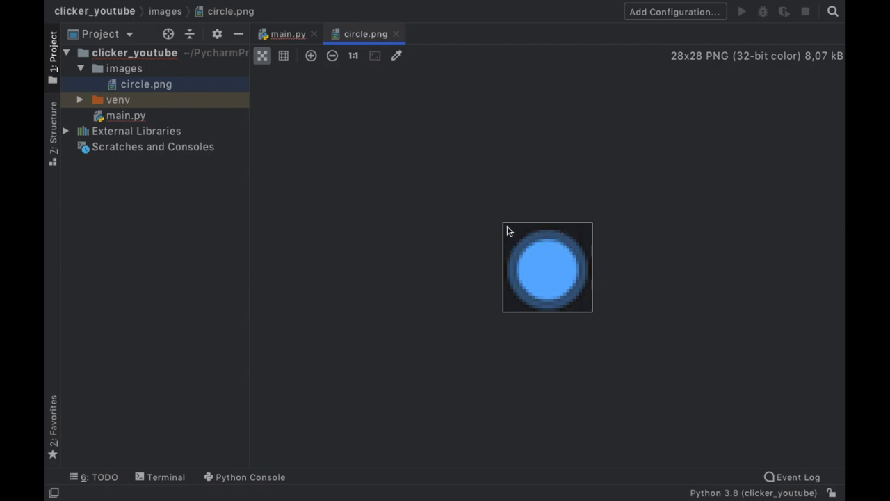
{"action": "mouse_move", "coordinate": [550, 270]}
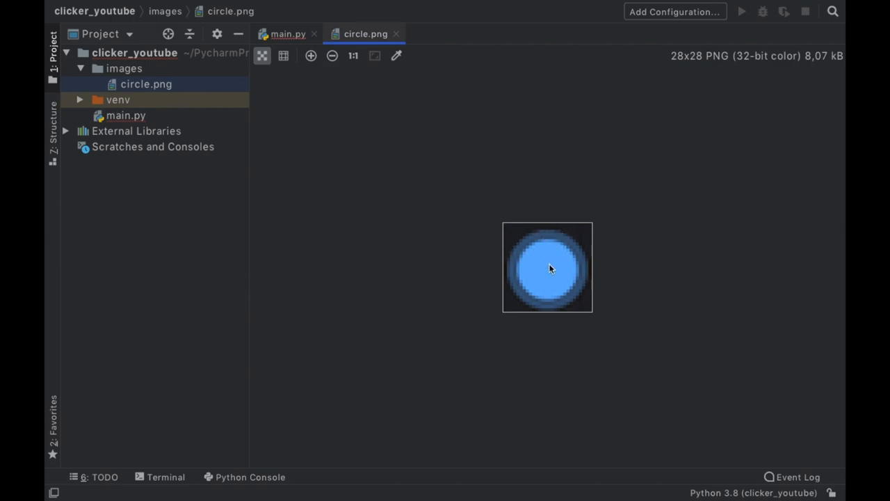
- Return from the circle.png viewer to the main.py editor
{"action": "left_click", "coordinate": [288, 34]}
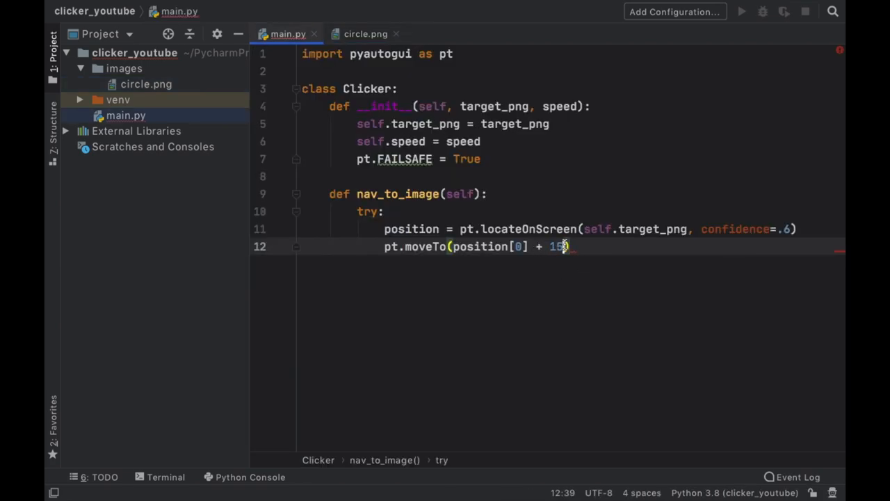
- Complete moveTo with position[1] + 15 and duration=self.speed, then add pt.doubleClick()
{"action": "type", "text": ", position[1"}
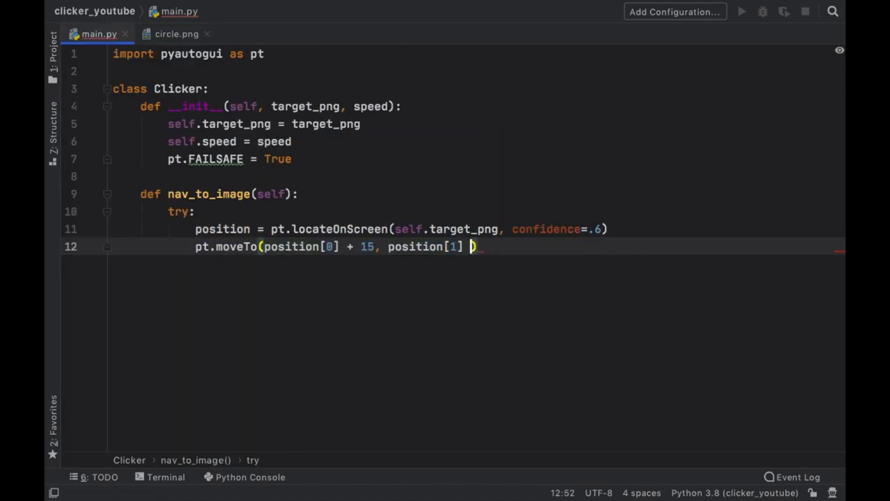
{"action": "type", "text": "+ 15, duration="}
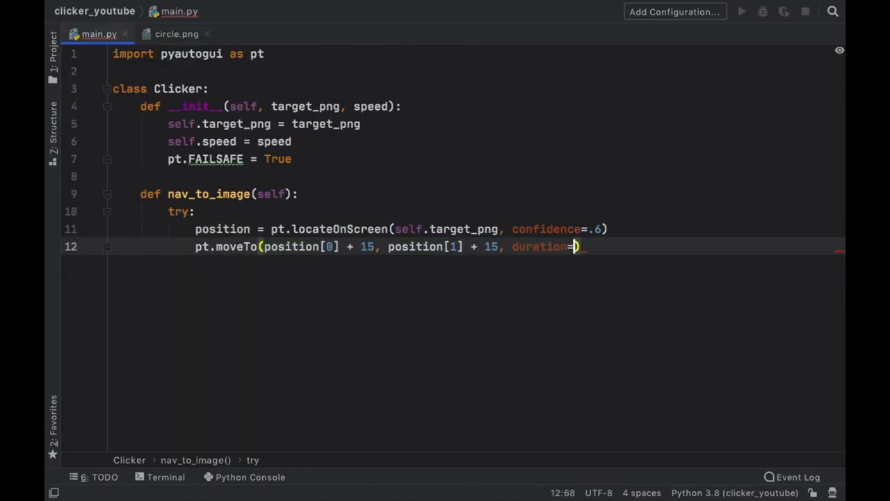
{"action": "type", "text": "self.spee"}
{"action": "type", "text": "pt."}
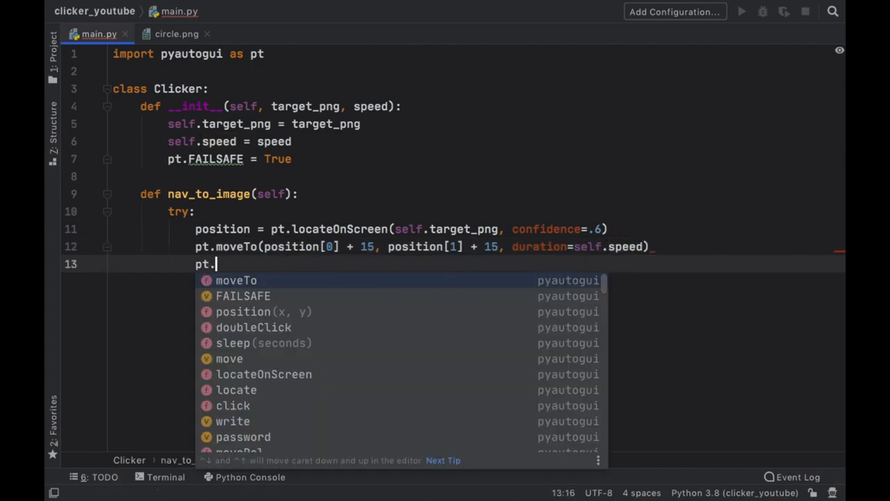
{"action": "type", "text": "dou"}
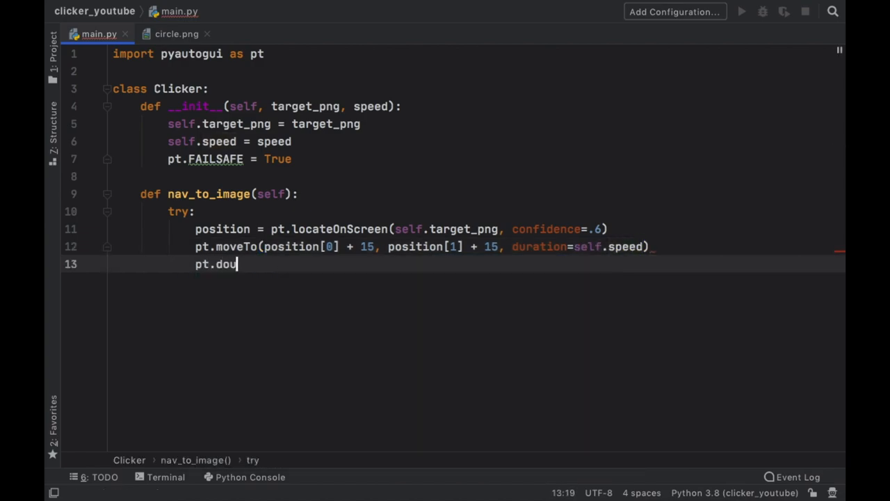
{"action": "type", "text": "bleClick("}
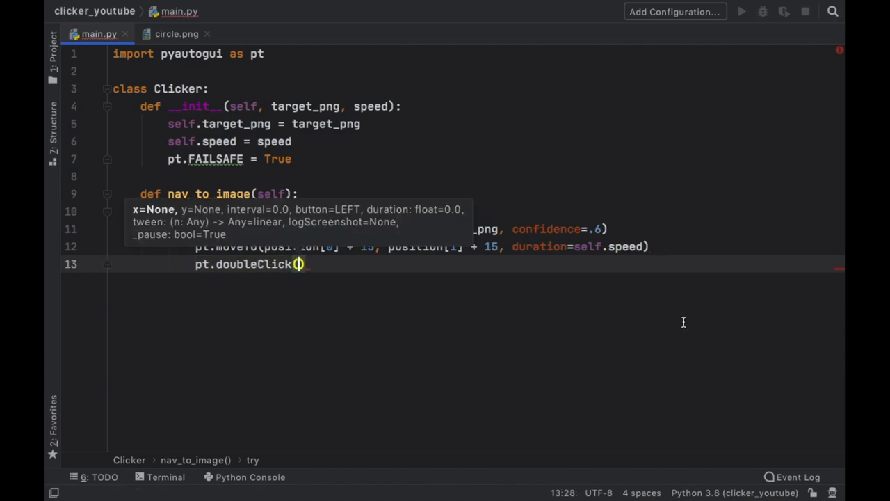
- Add an except branch printing 'No image found...' and returning 0
{"action": "type", "text": "except:"}
{"action": "type", "text": "print('"}
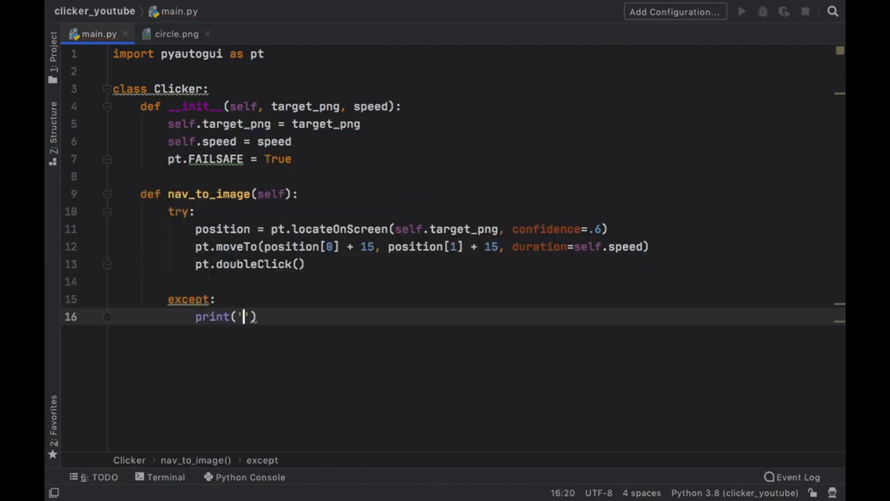
{"action": "type", "text": "No image"}
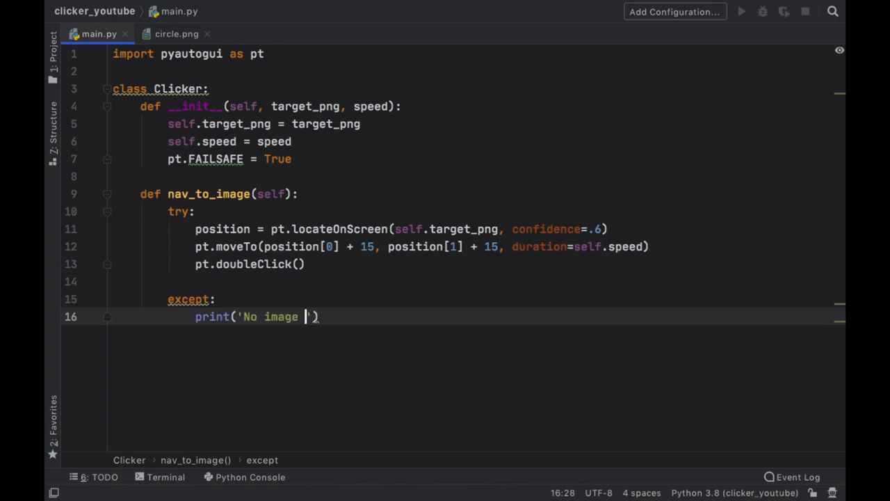
{"action": "type", "text": "return 0"}
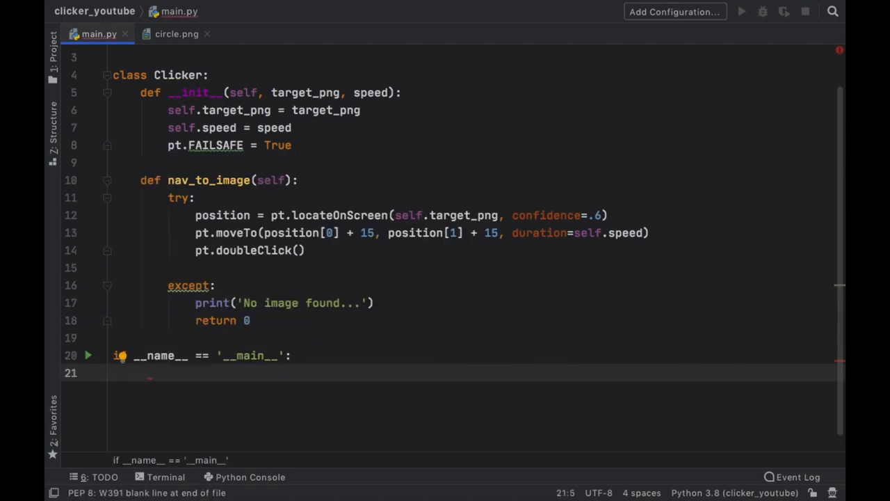
- Write clicker = Clicker('images/circle.png') under the __main__ guard and locate the images folder
{"action": "type", "text": "clicker = C"}
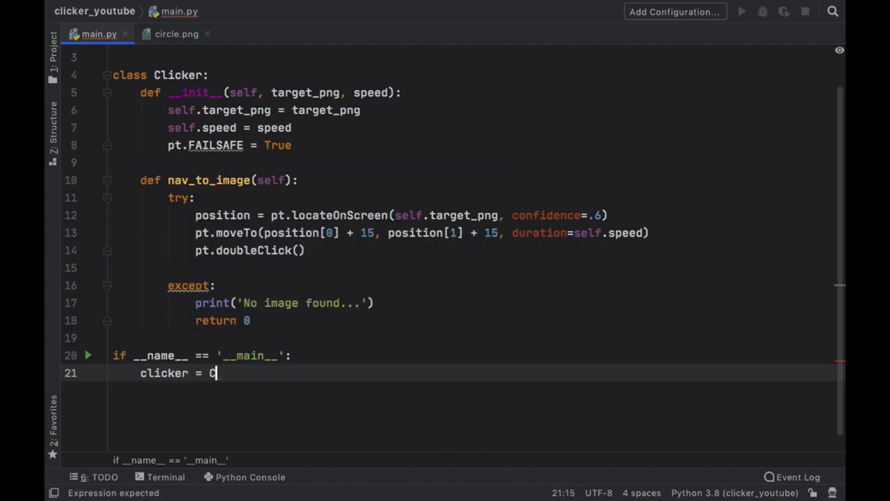
{"action": "type", "text": "licker()"}
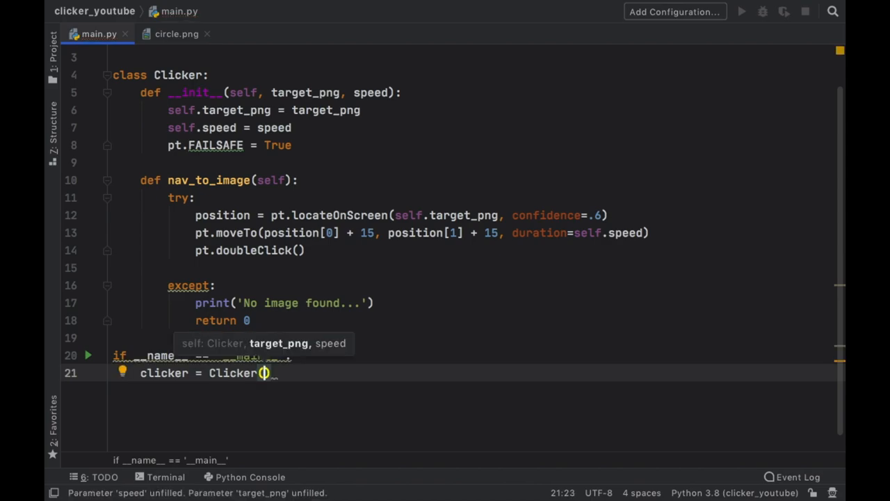
{"action": "type", "text": "'image'"}
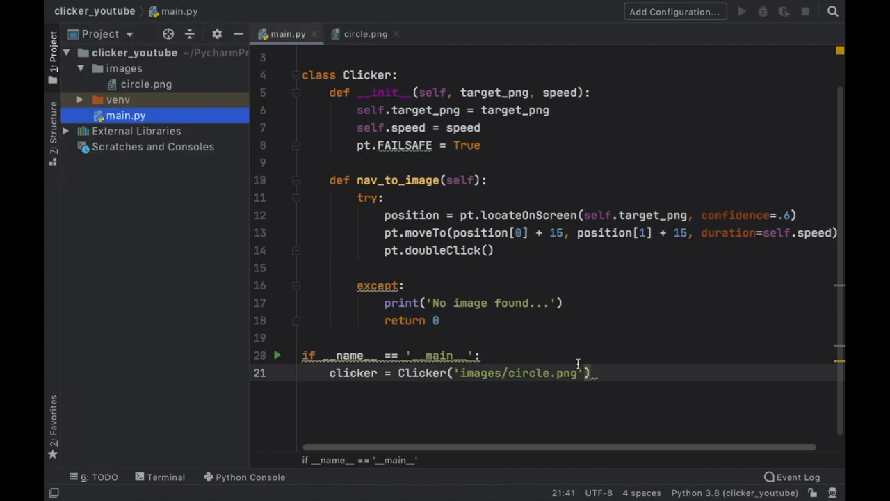
{"action": "left_click", "coordinate": [124, 68]}
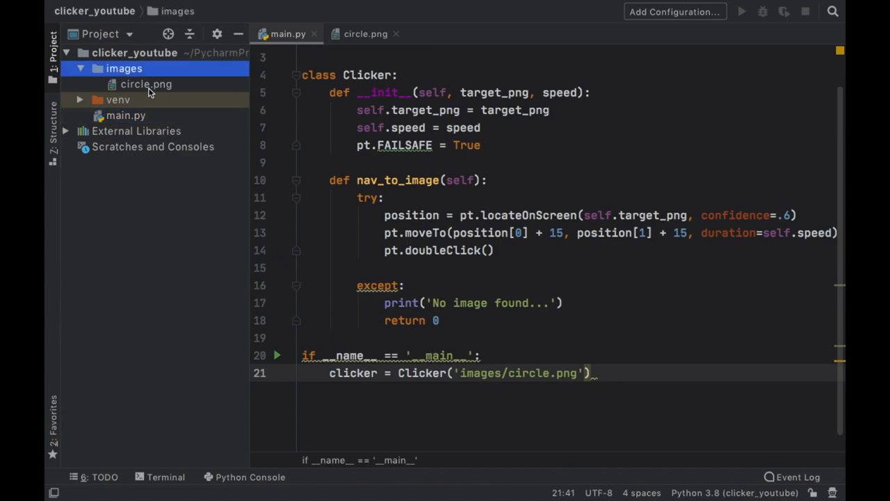
- Copy circle.png's path from the Project panel for the Clicker argument
{"action": "right_click", "coordinate": [146, 85]}
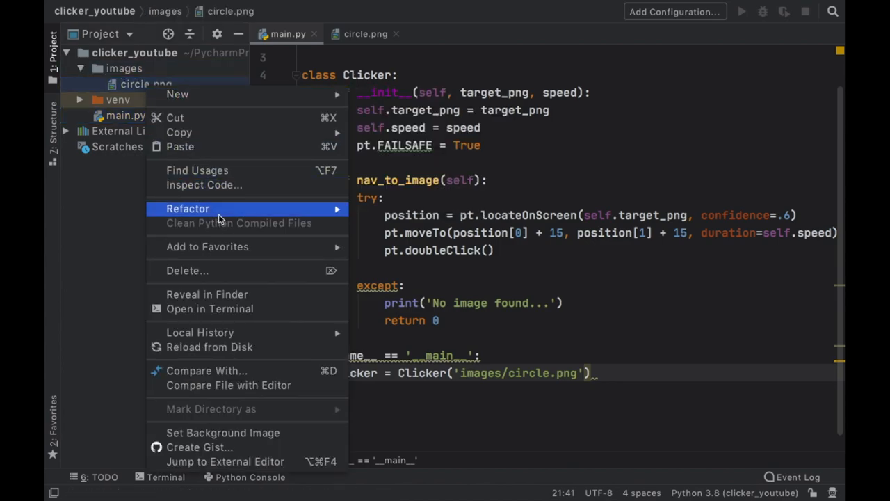
{"action": "mouse_move", "coordinate": [178, 132]}
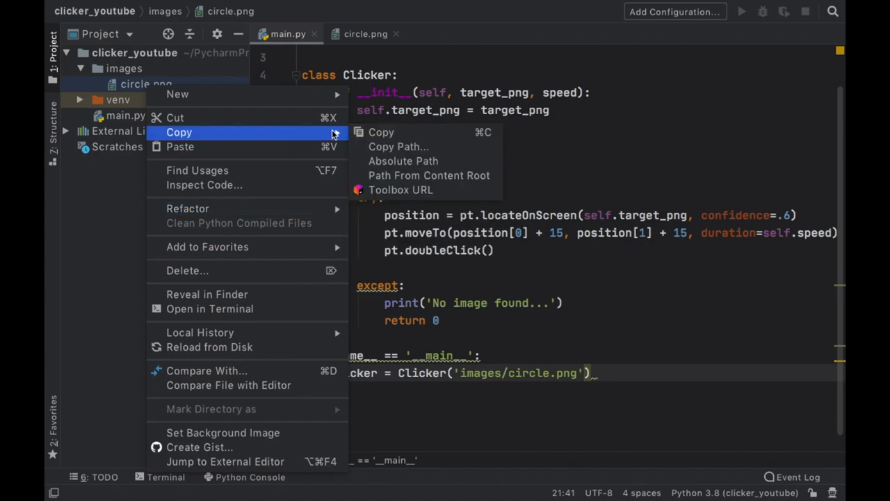
{"action": "mouse_move", "coordinate": [398, 148]}
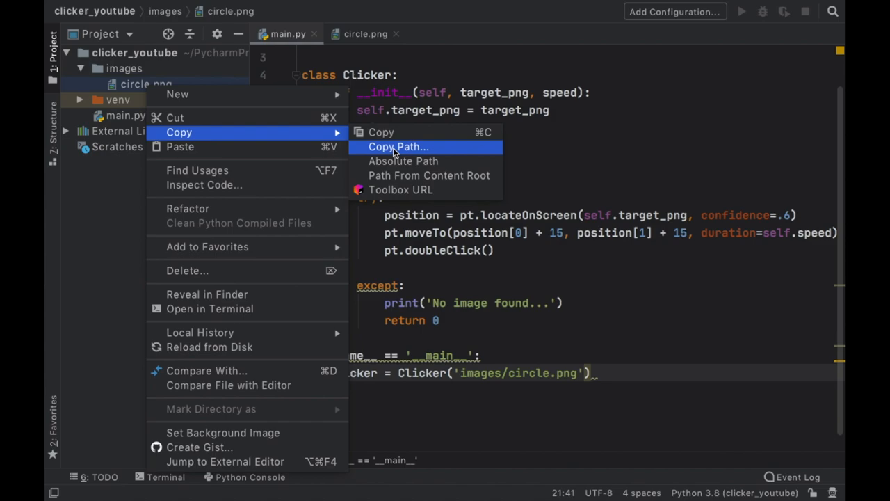
{"action": "mouse_move", "coordinate": [429, 175]}
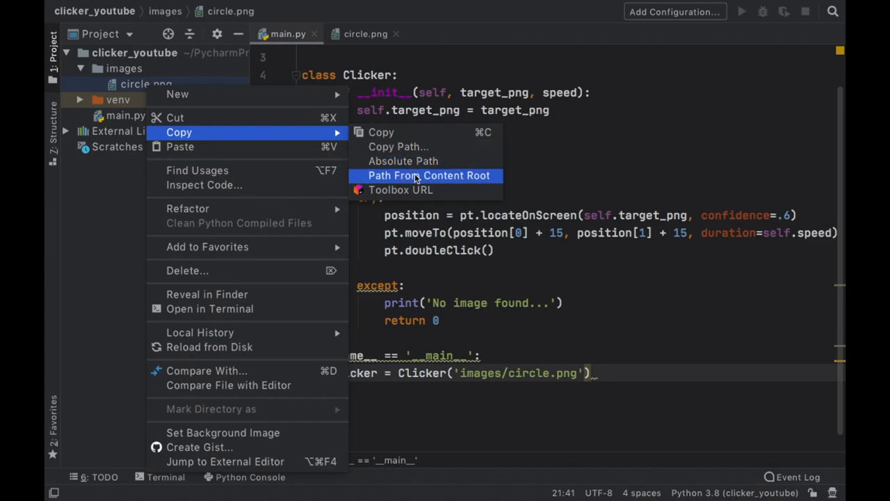
{"action": "mouse_move", "coordinate": [403, 162]}
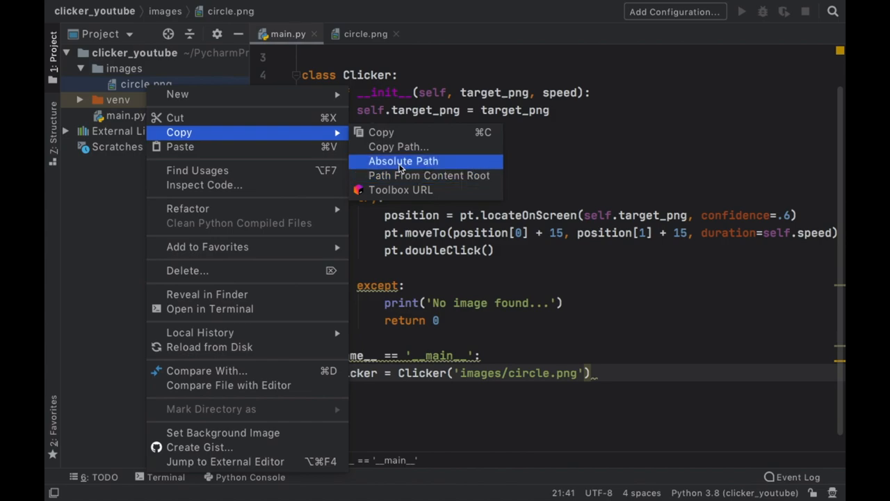
{"action": "mouse_move", "coordinate": [392, 165]}
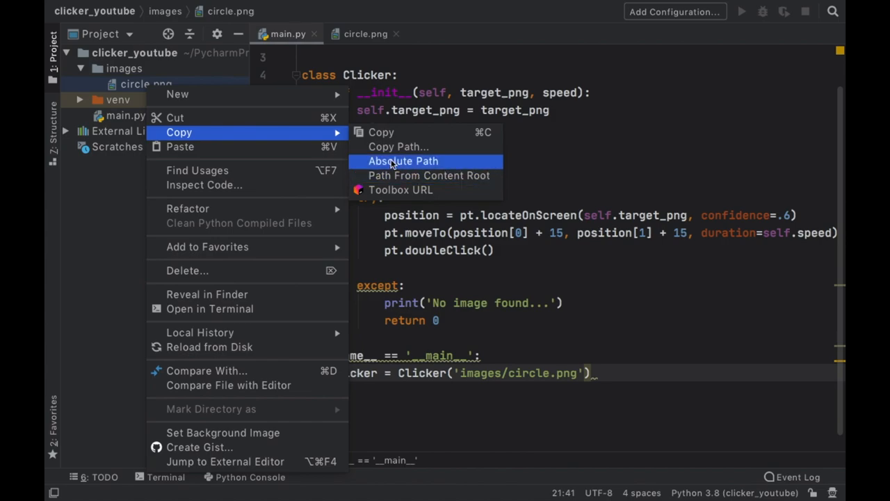
{"action": "left_click", "coordinate": [404, 161]}
{"action": "type", "text": ", se"}
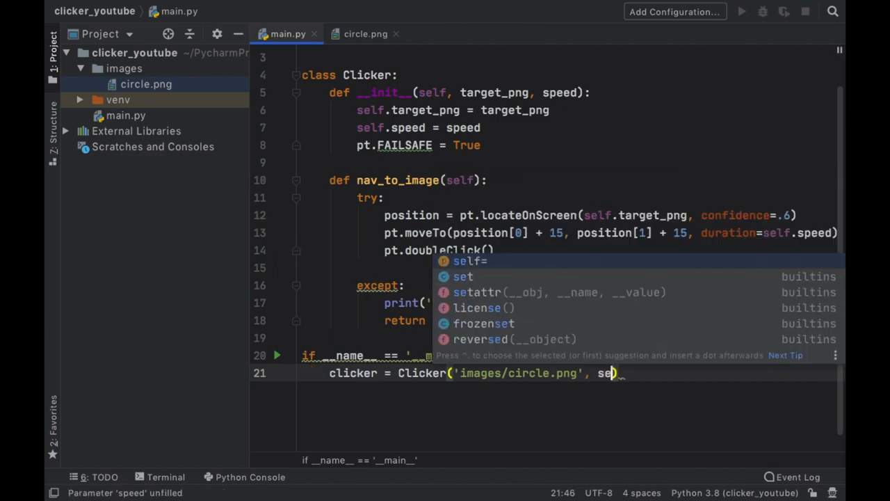
- Pass speed=.001 to the Clicker and loop while True, incrementing end when nav_to_image fails
{"action": "type", "text": "peed=.001"}
{"action": "type", "text": "end = 0"}
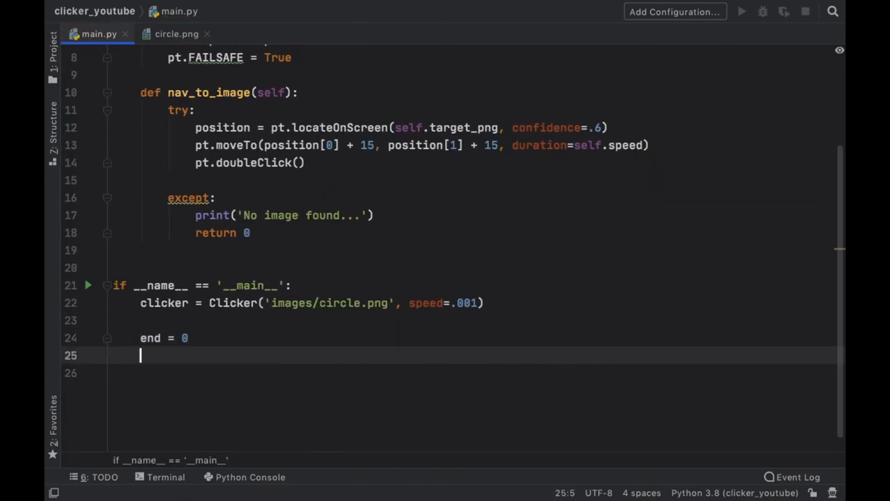
{"action": "type", "text": "while"}
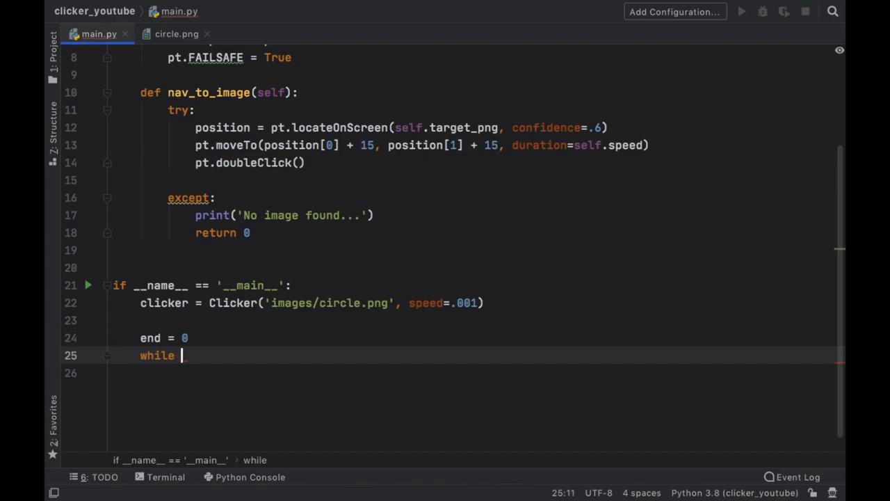
{"action": "type", "text": "True:"}
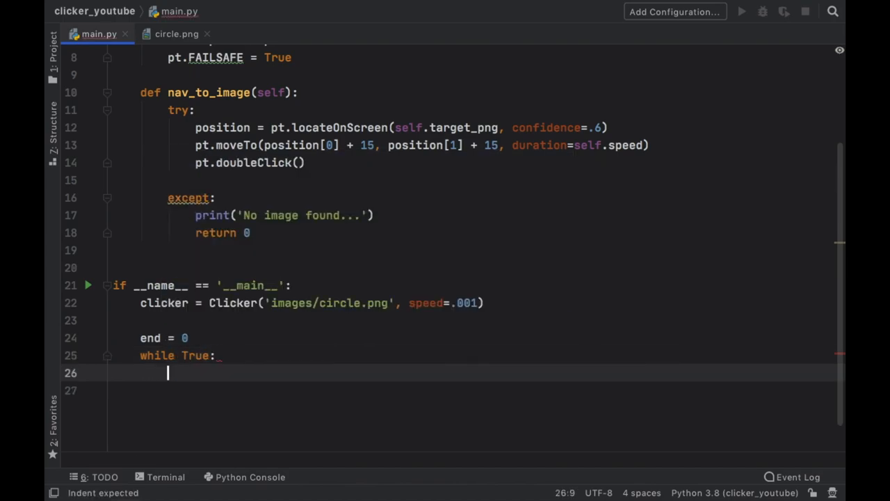
{"action": "type", "text": "if clicker.nav_to_image() == 0:"}
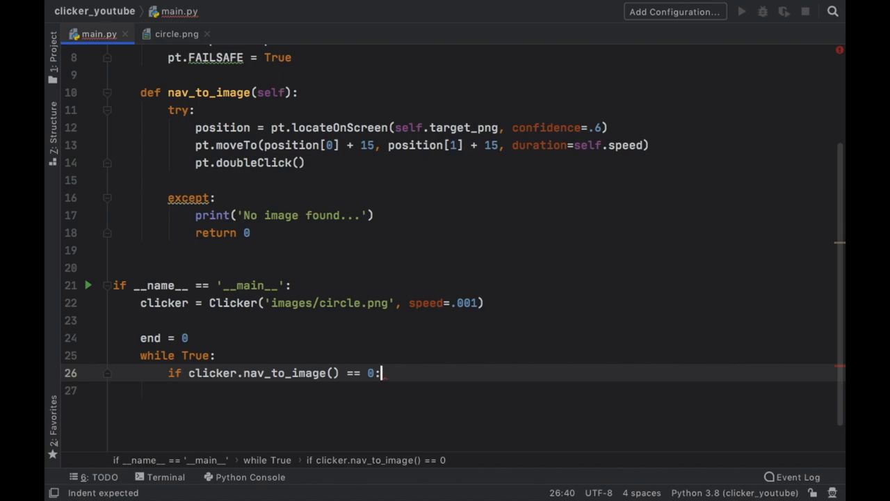
{"action": "type", "text": "end += 1"}
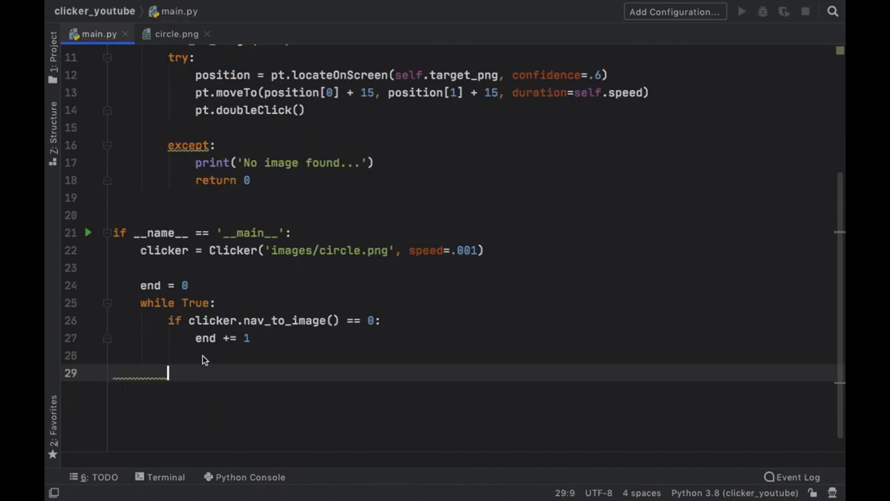
- Break out of the loop once end exceeds 20 failed searches
{"action": "type", "text": "if end >"}
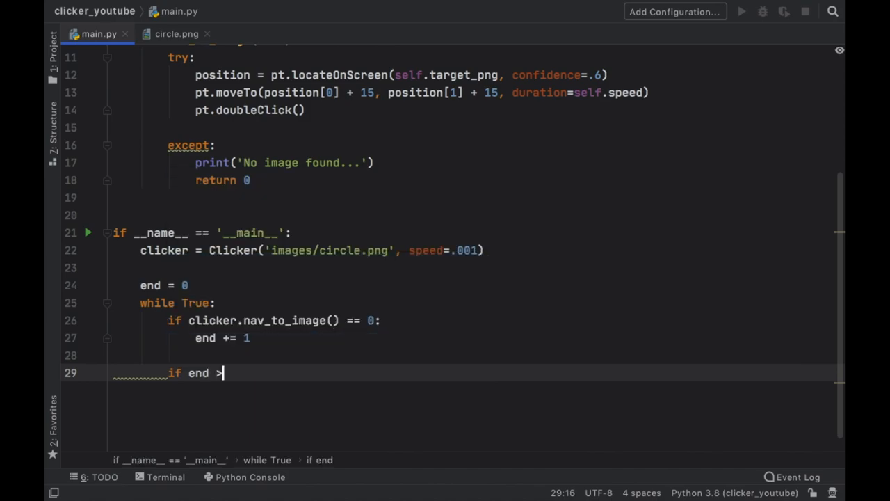
{"action": "type", "text": "20:"}
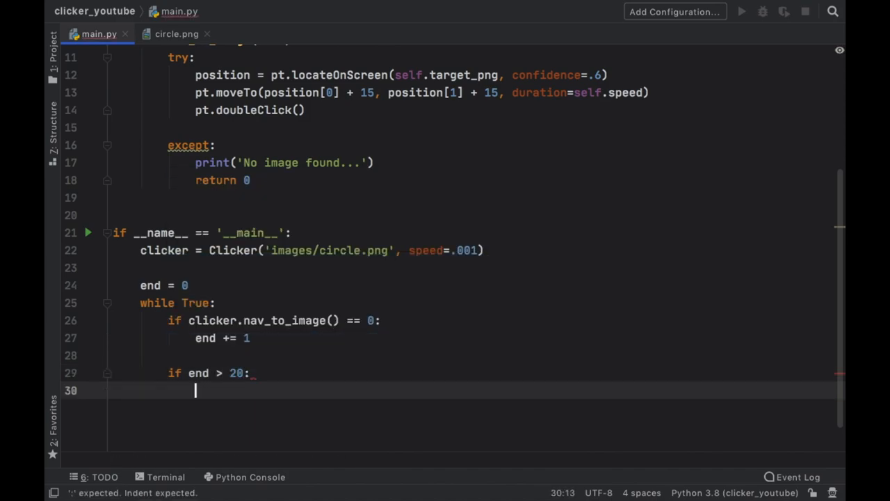
{"action": "type", "text": "break"}
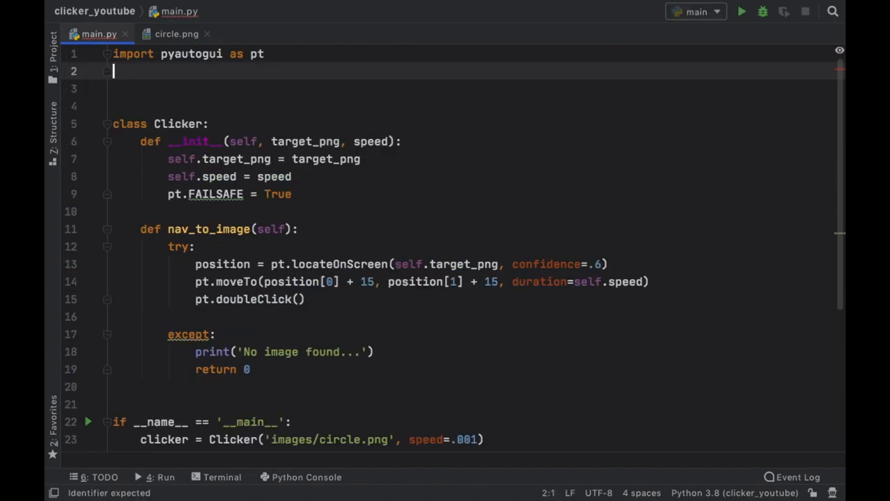
- Add from time import sleep so the script can pause two seconds before starting
{"action": "type", "text": "from"}
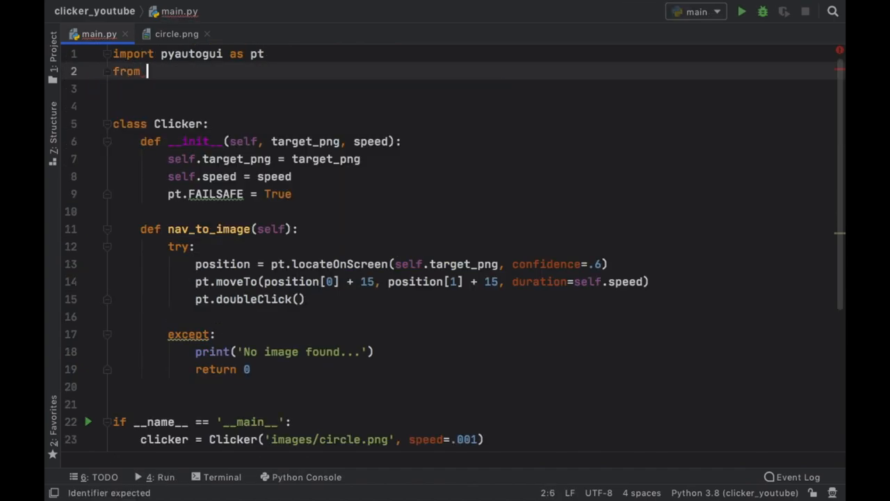
{"action": "type", "text": "time"}
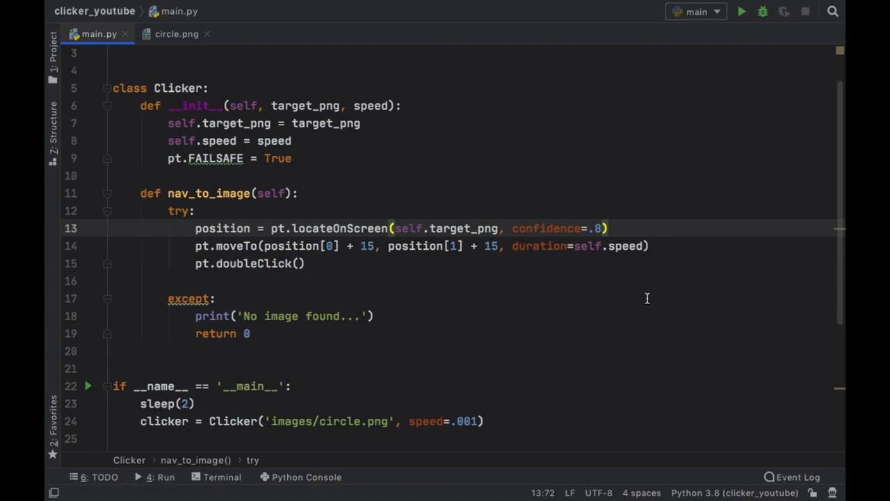
{"action": "mouse_move", "coordinate": [587, 250]}
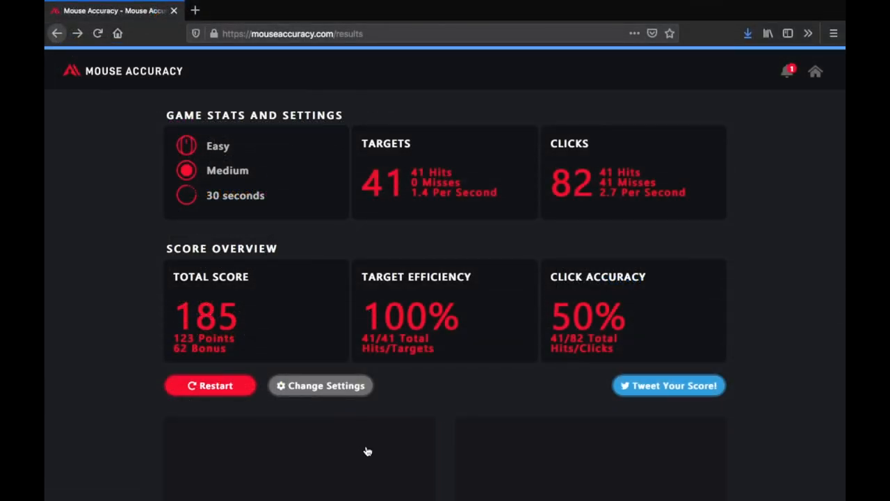
- From the results, switch the Target Color to blue before starting a new round
{"action": "left_click", "coordinate": [320, 385]}
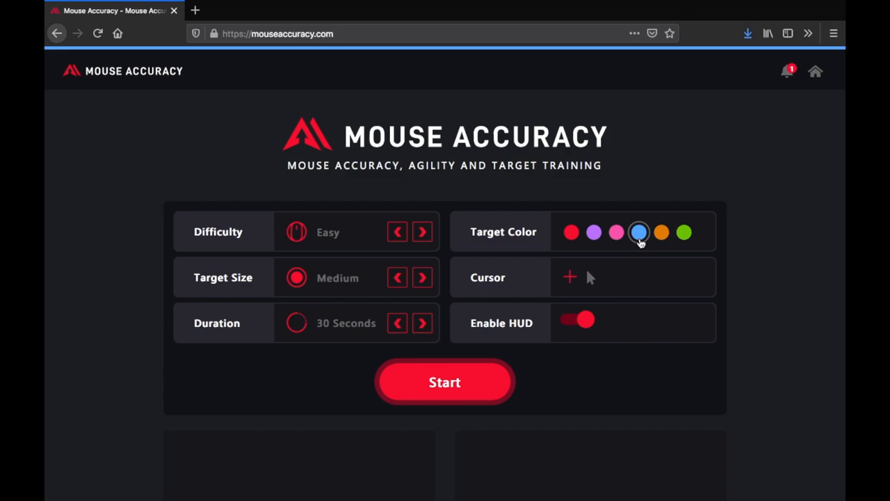
{"action": "left_click", "coordinate": [445, 381]}
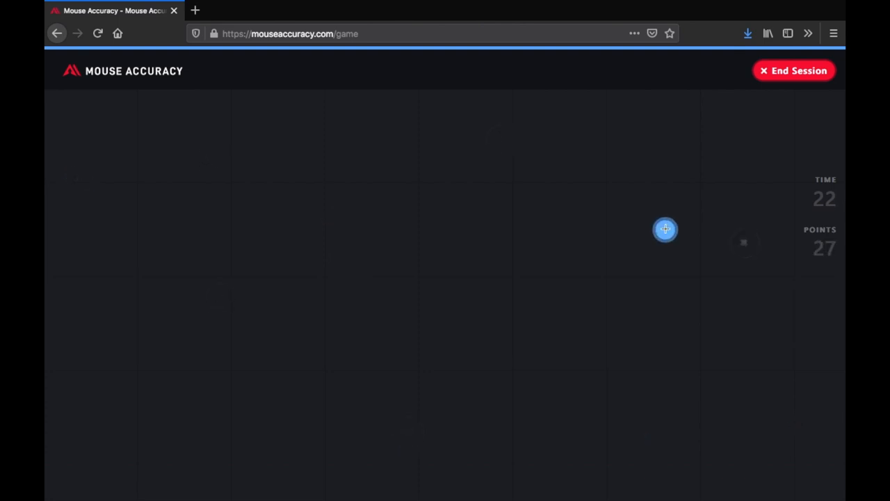
- Let the bot double-click each blue target as it appears, pushing the score past 100
{"action": "left_click", "coordinate": [665, 230]}
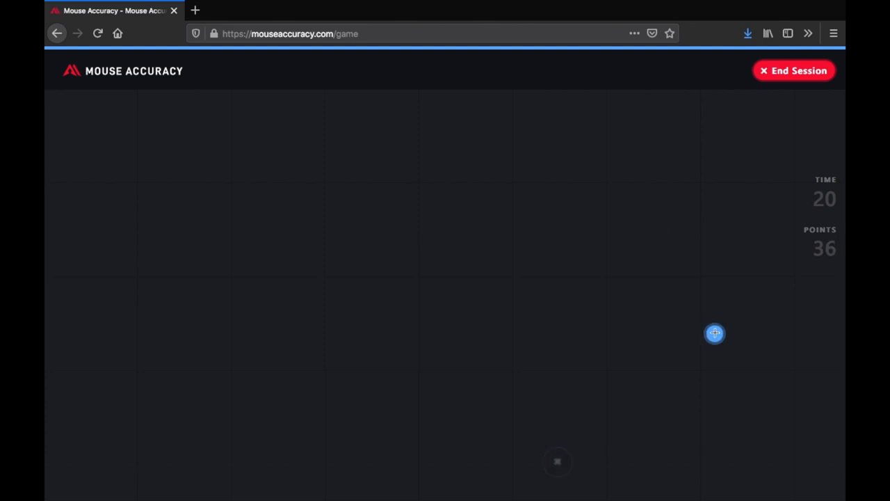
{"action": "left_click", "coordinate": [715, 334]}
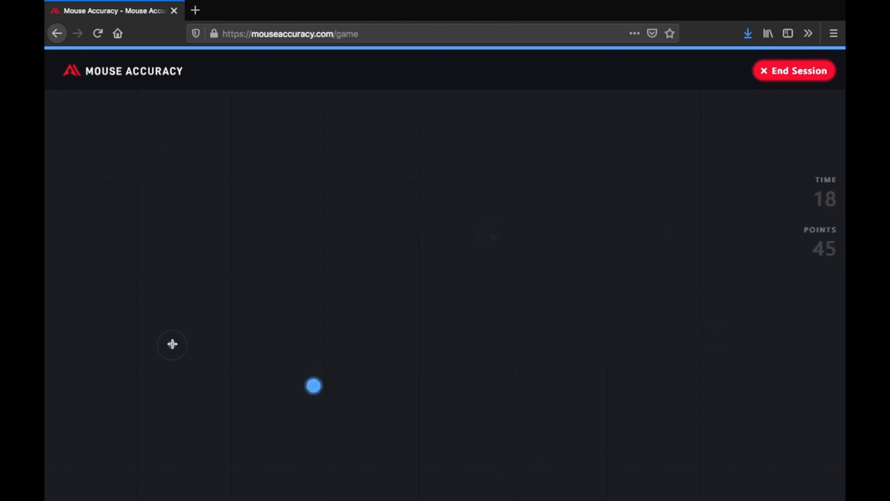
{"action": "left_click", "coordinate": [314, 385]}
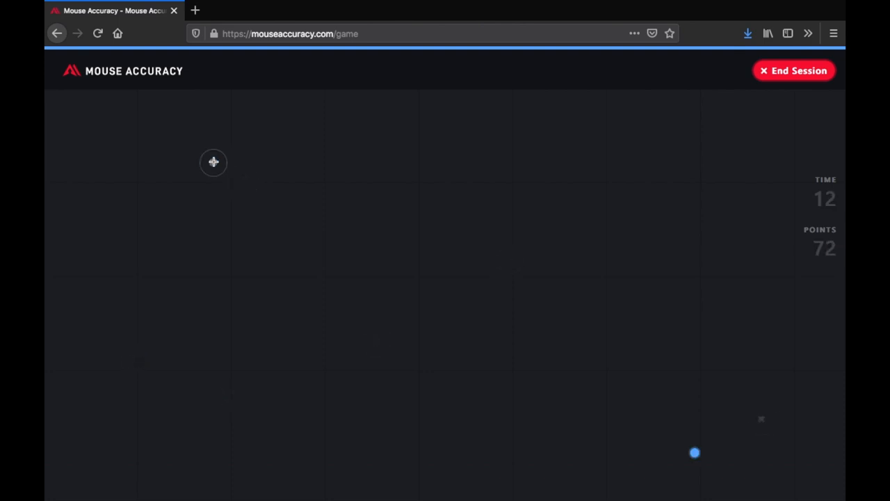
{"action": "left_click", "coordinate": [694, 454]}
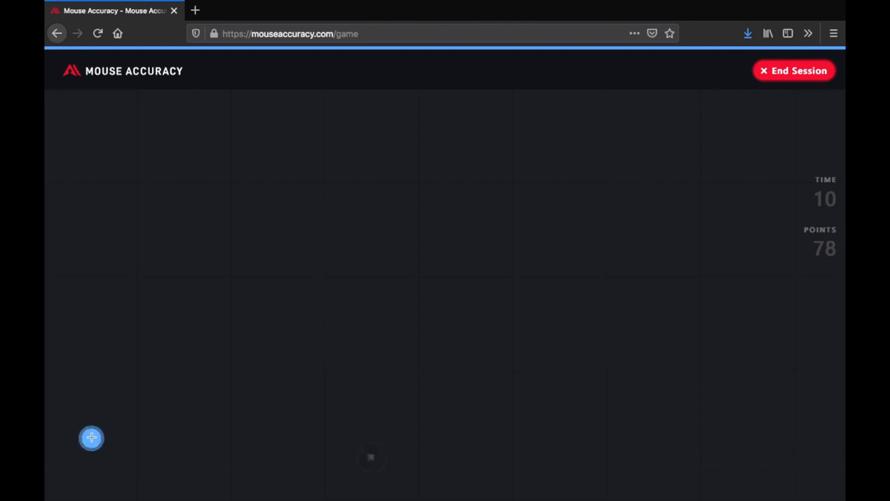
{"action": "left_click", "coordinate": [92, 437]}
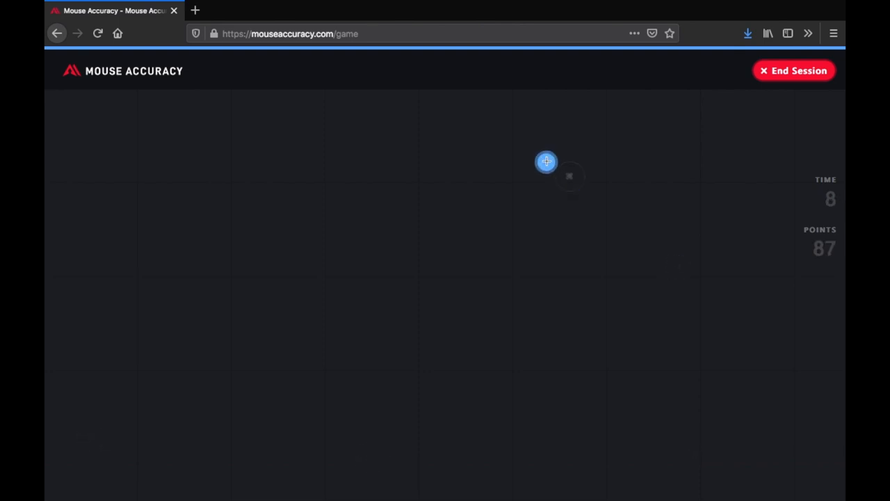
{"action": "left_click", "coordinate": [547, 161]}
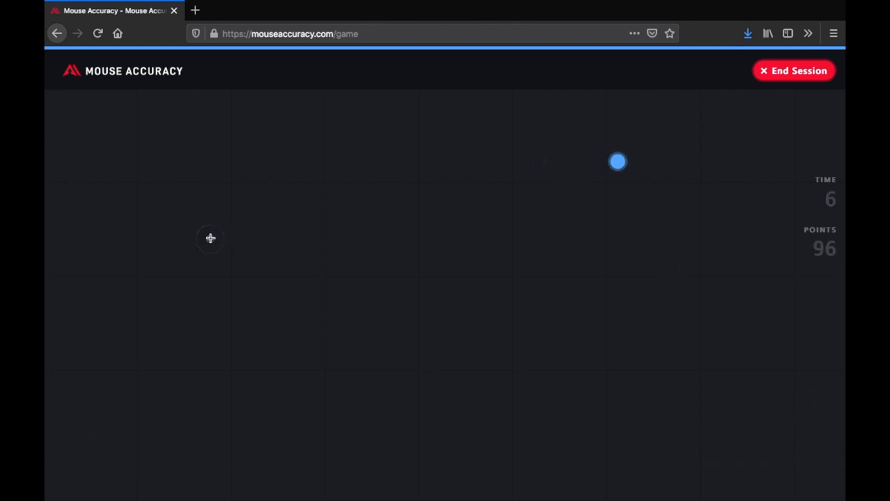
{"action": "left_click", "coordinate": [617, 161]}
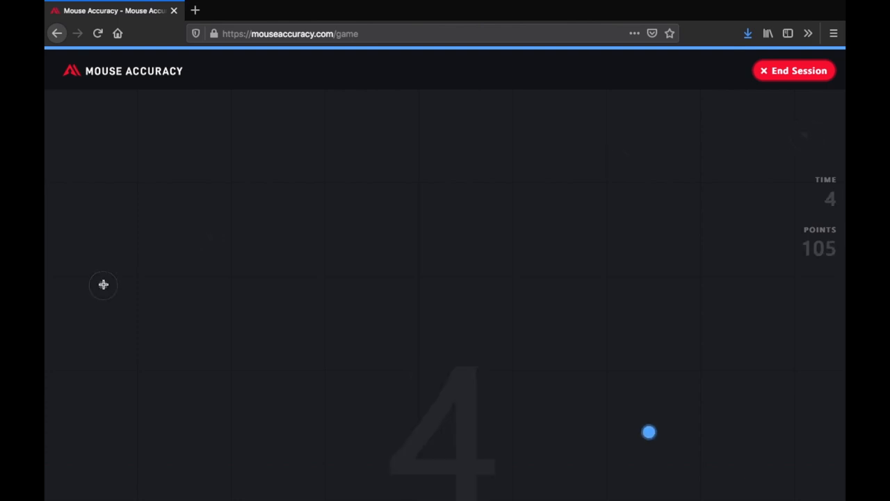
{"action": "left_click", "coordinate": [649, 431]}
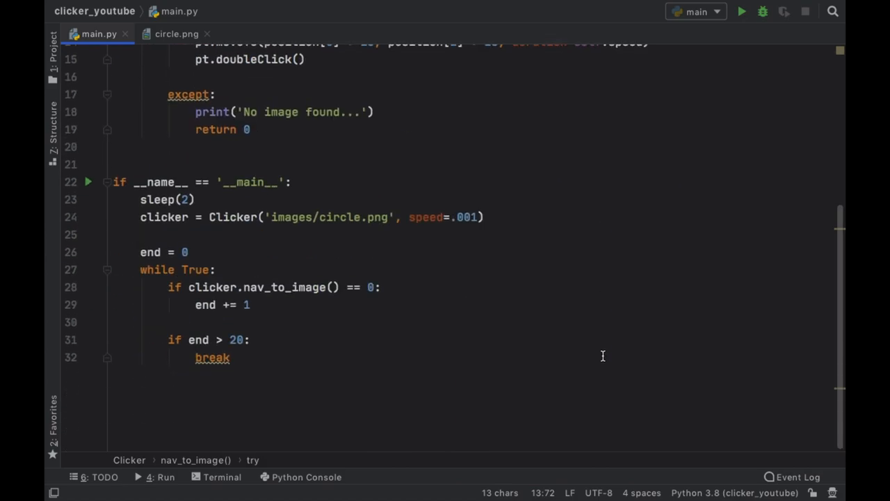
- Review main.py from nav_to_image's moveTo offset down to the end > 20 break
{"action": "double_click", "coordinate": [332, 217]}
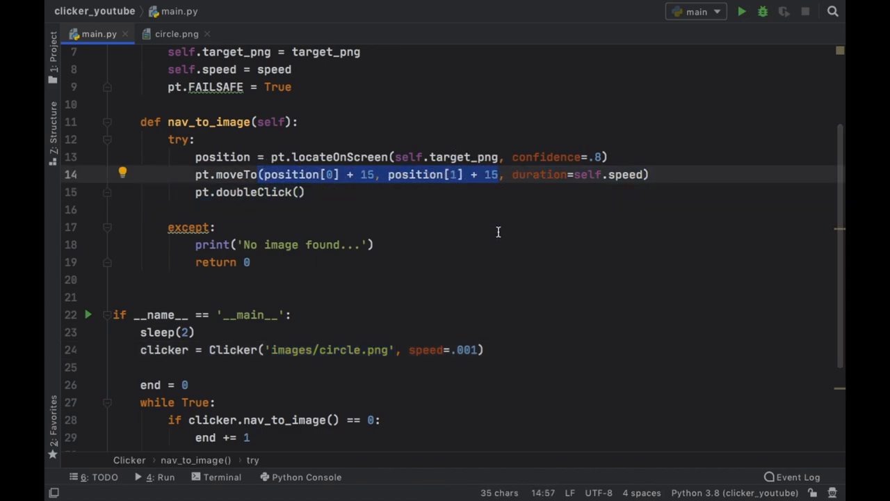
{"action": "scroll", "scroll_direction": "down", "scroll_amount": 3}
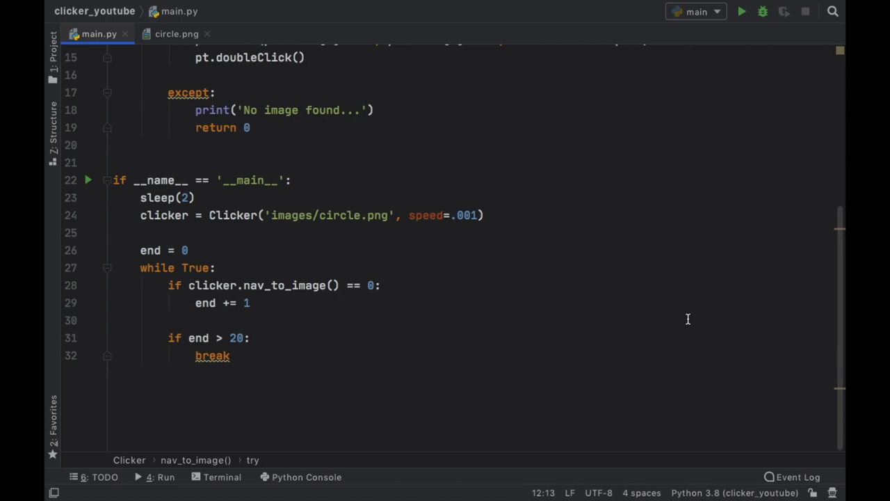